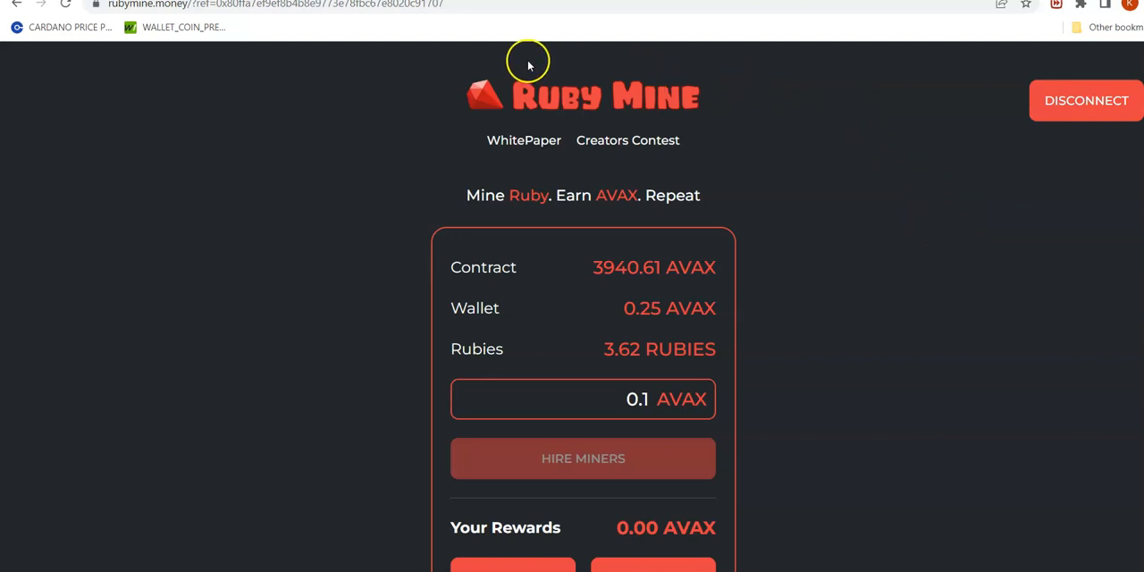
mouse_move(490, 76)
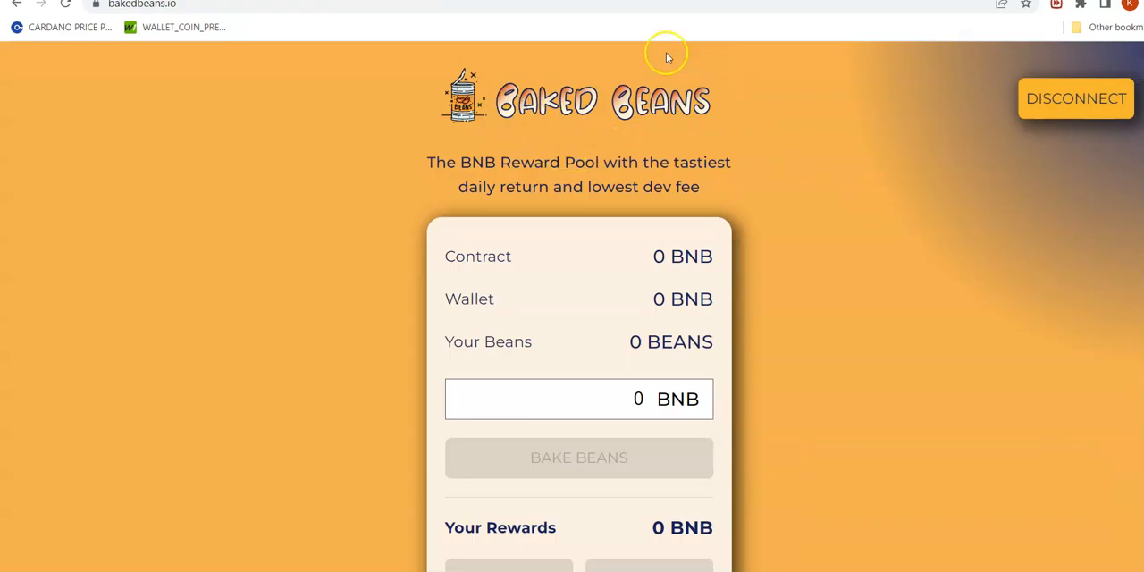
mouse_move(710, 145)
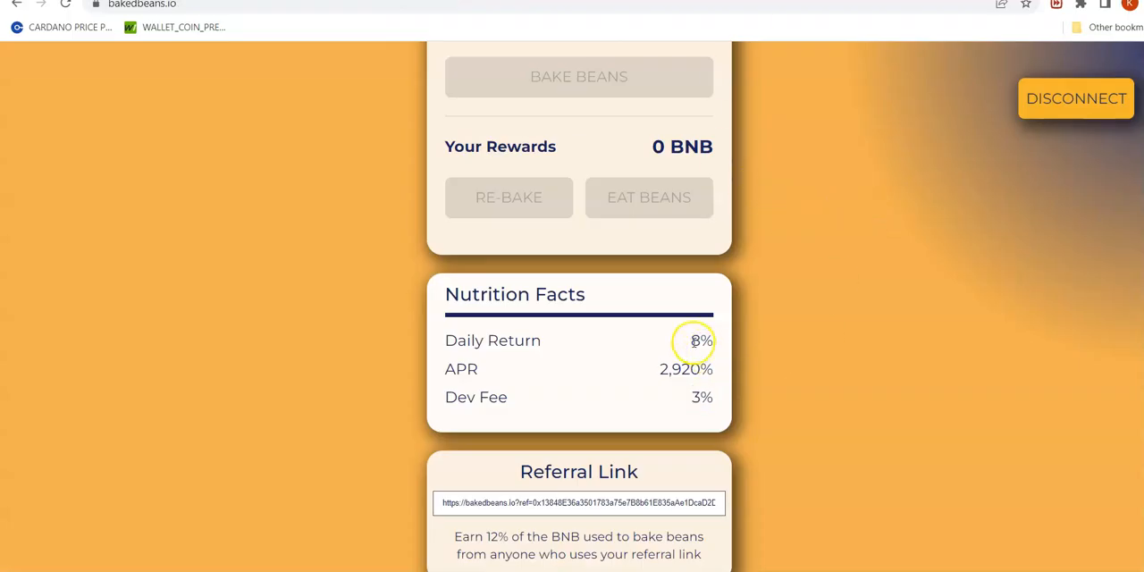
- Highlight Baked Beans' 8% daily return and 3% dev fee in Nutrition Facts
double_click(702, 340)
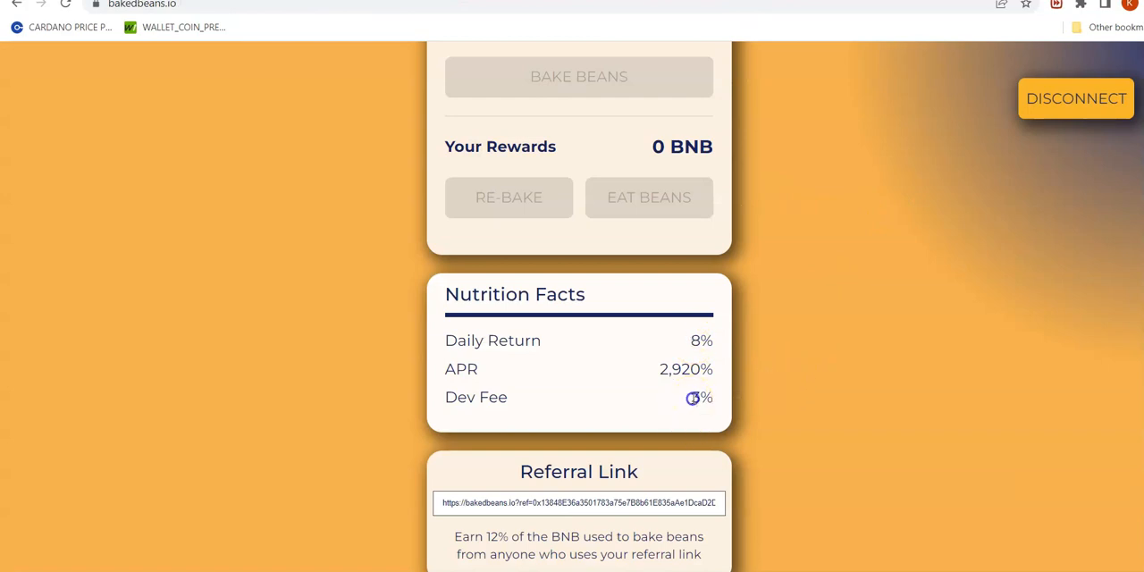
double_click(701, 396)
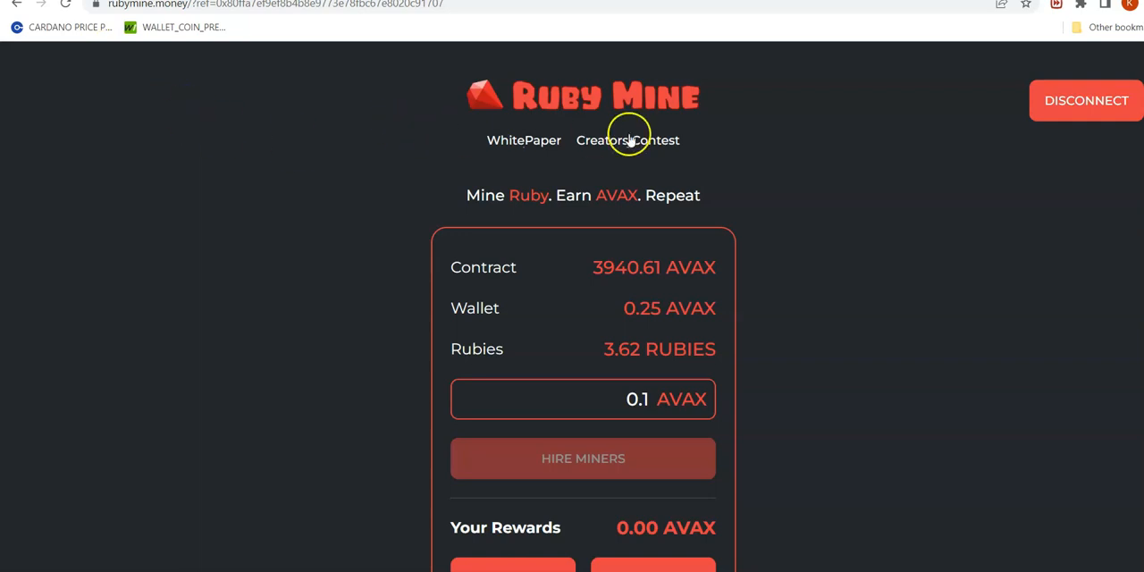
mouse_move(693, 107)
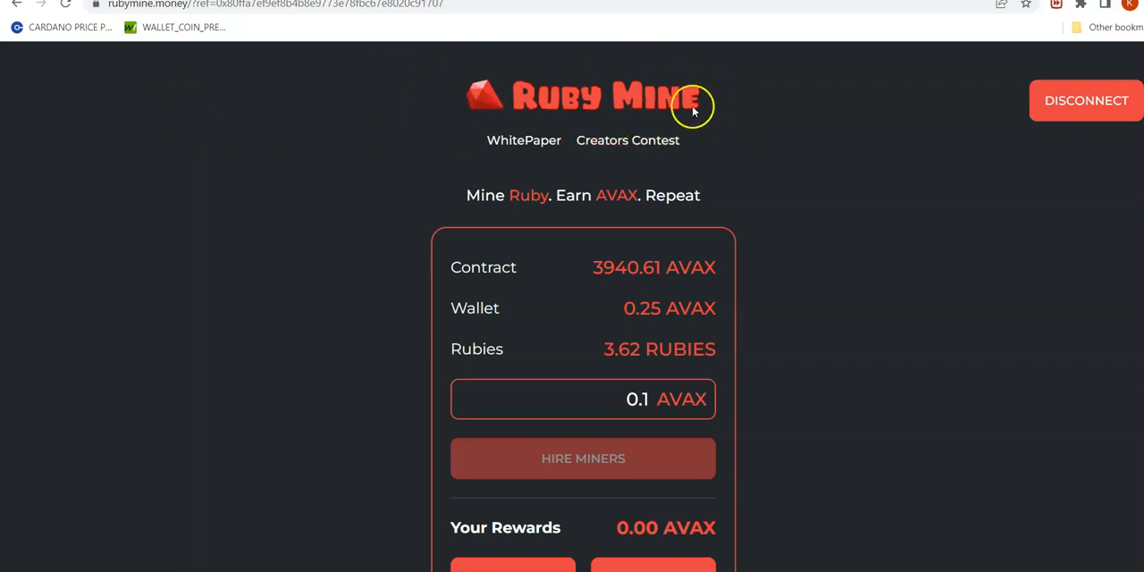
mouse_move(630, 165)
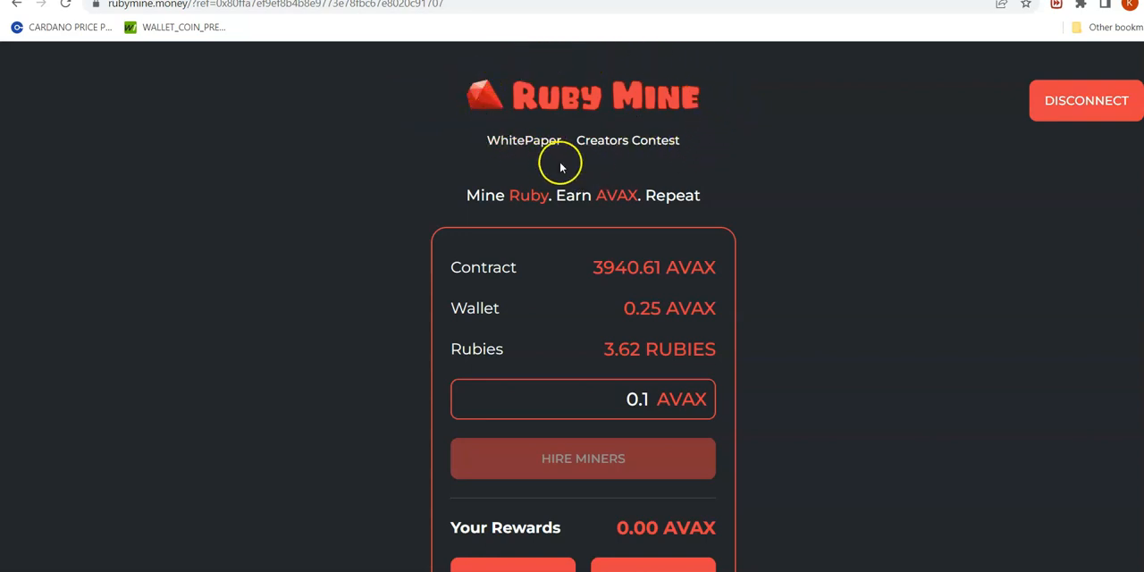
mouse_move(626, 194)
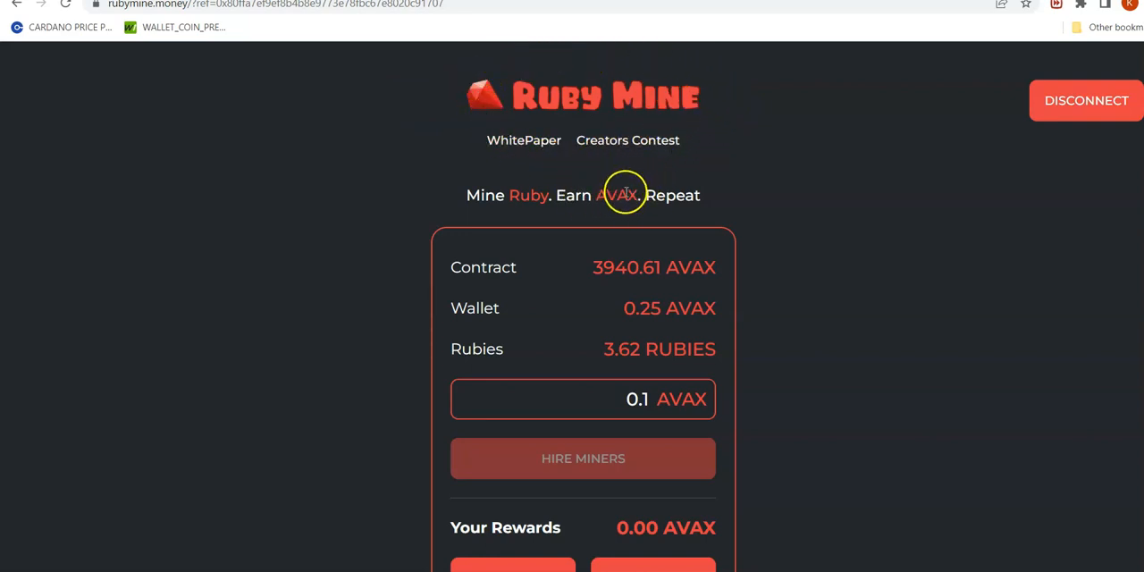
mouse_move(807, 157)
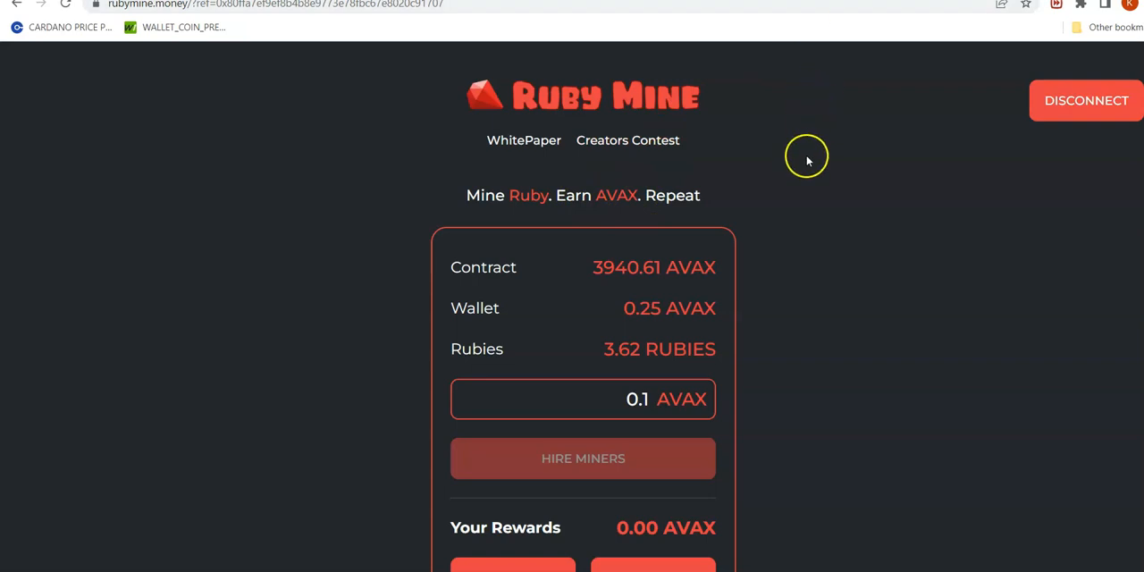
- Scroll to Ruby Mine's Statistics and highlight the 8% daily return and 8% deposit fee
scroll("down", 3)
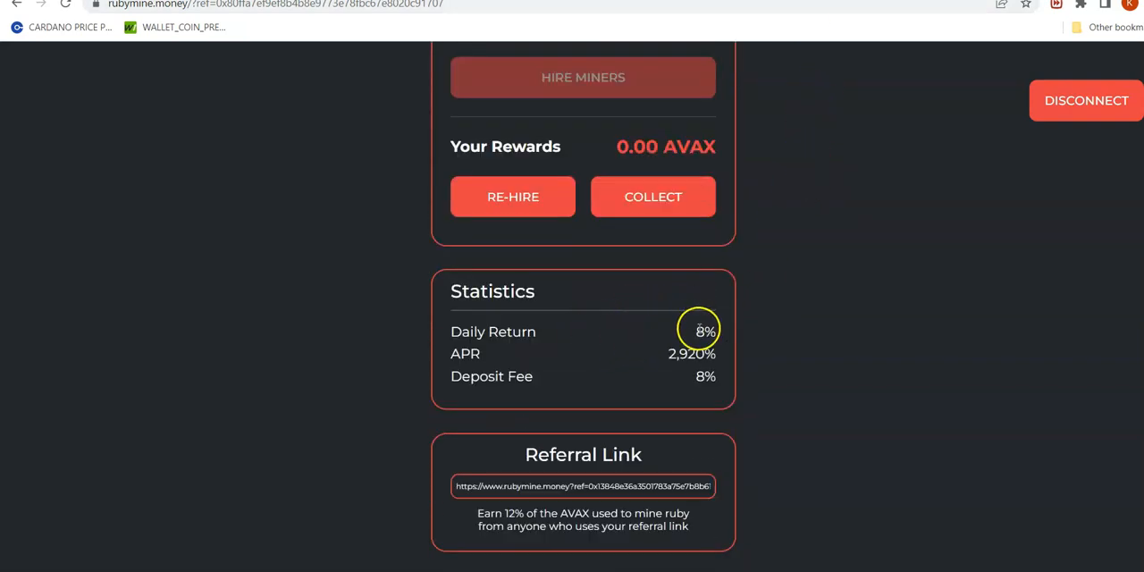
double_click(704, 332)
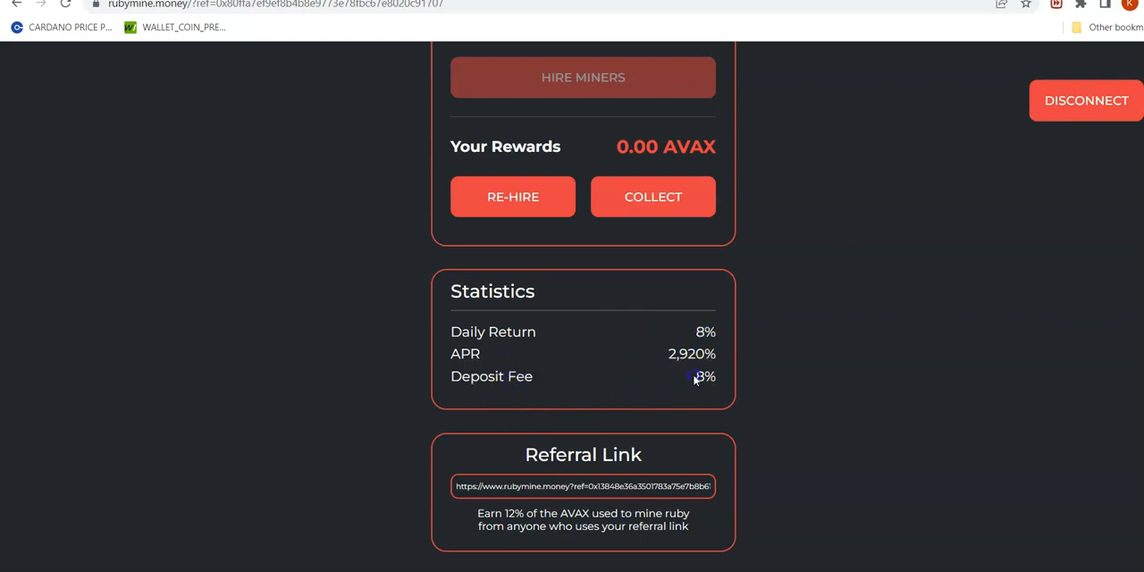
double_click(705, 376)
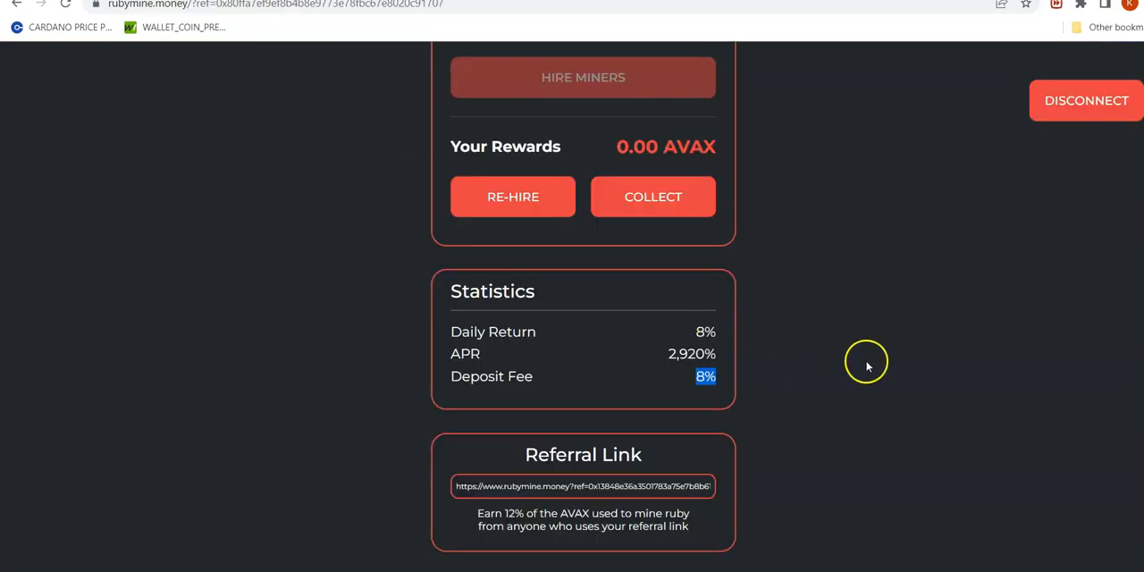
mouse_move(231, 130)
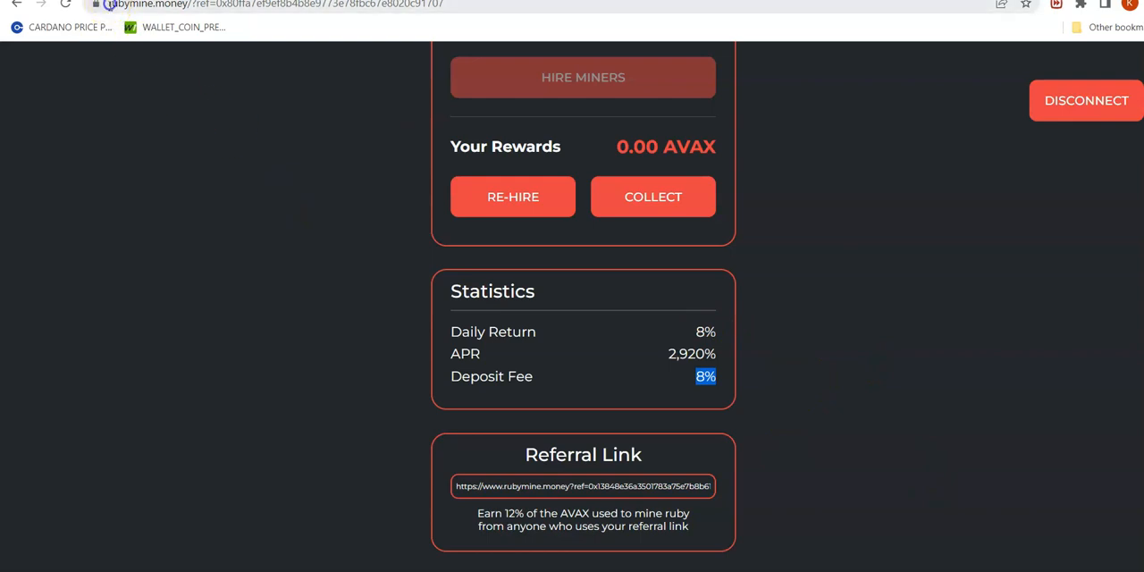
- Scroll back up and highlight the 0.1 AVAX deposit amount in the input field
scroll("up", 3)
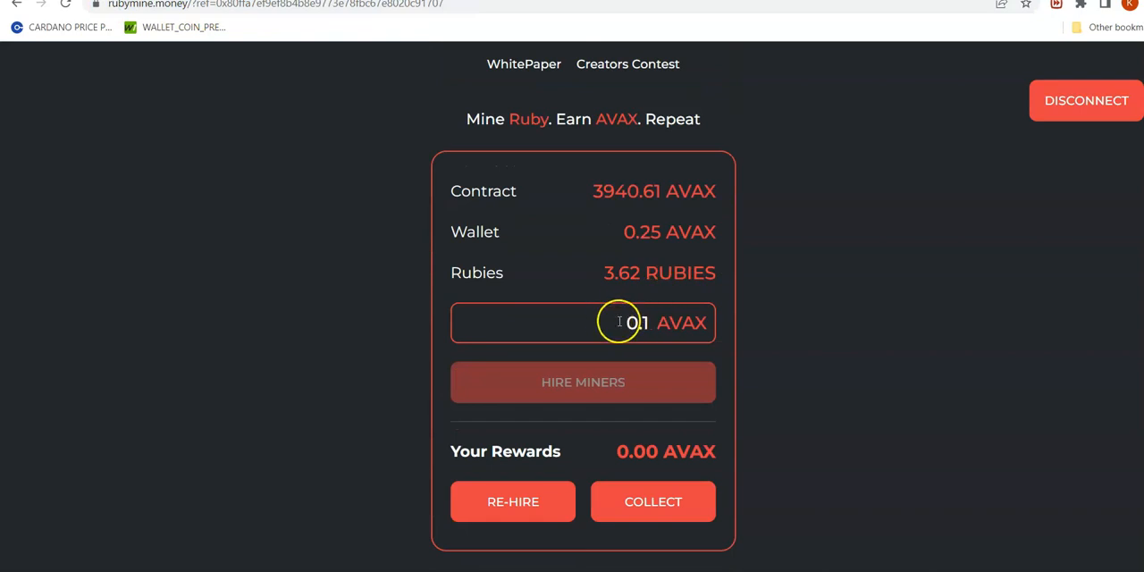
double_click(636, 323)
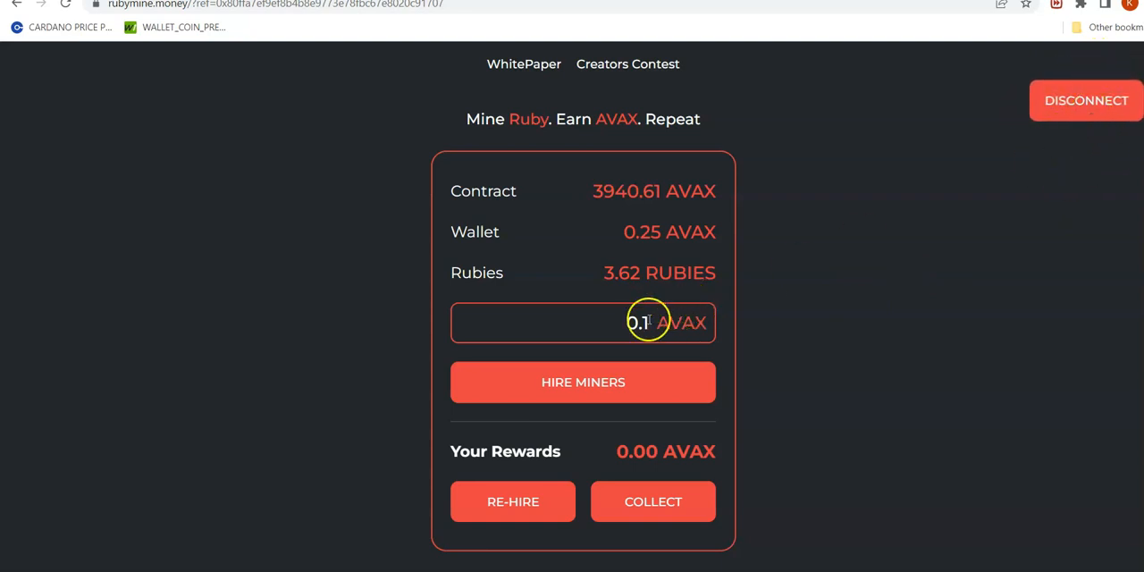
double_click(637, 322)
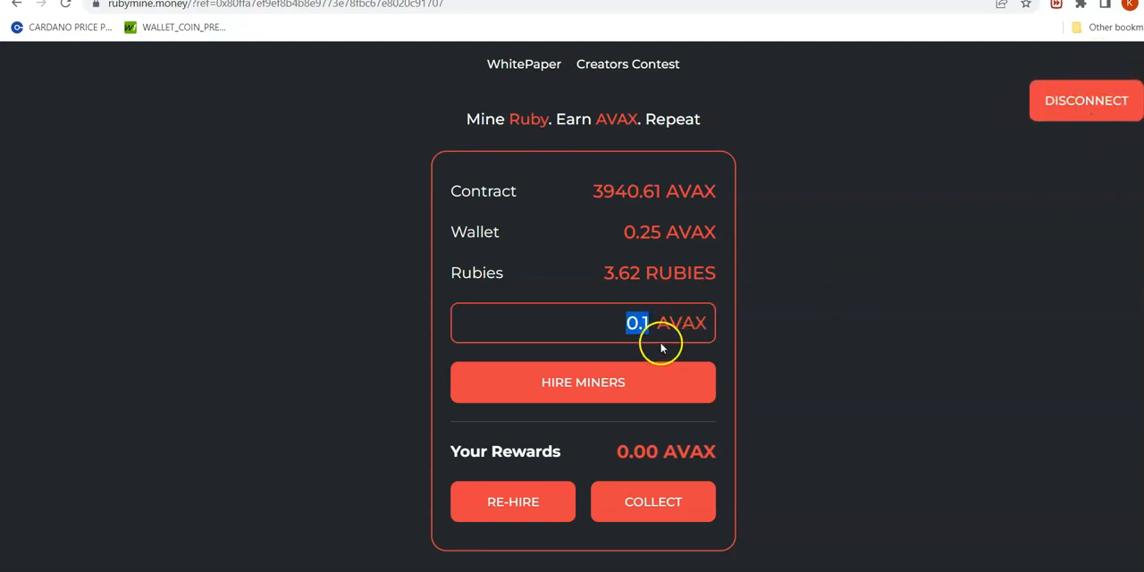
mouse_move(710, 324)
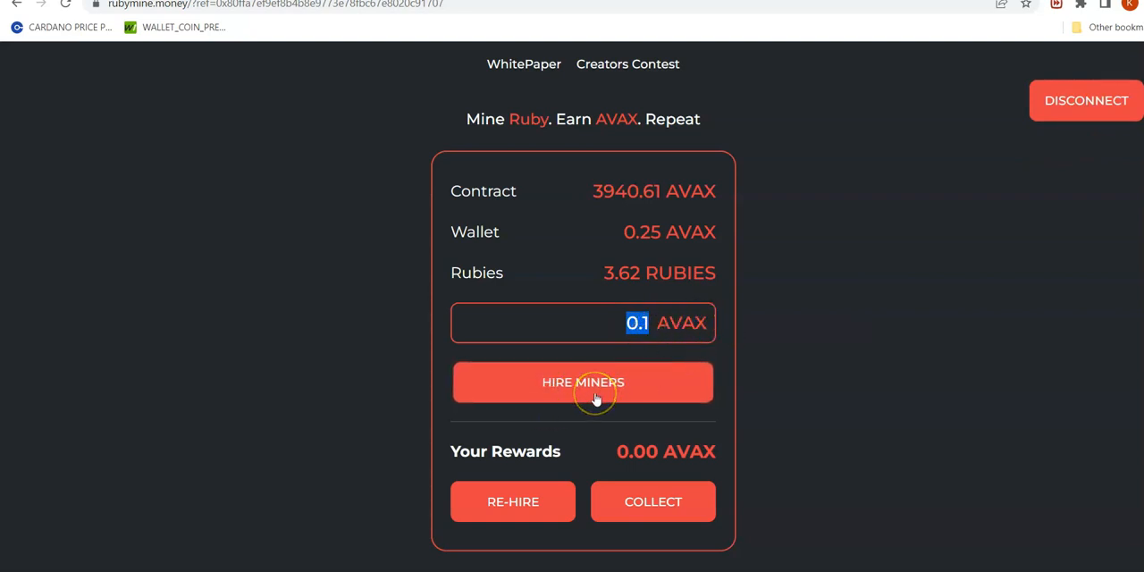
left_click(582, 381)
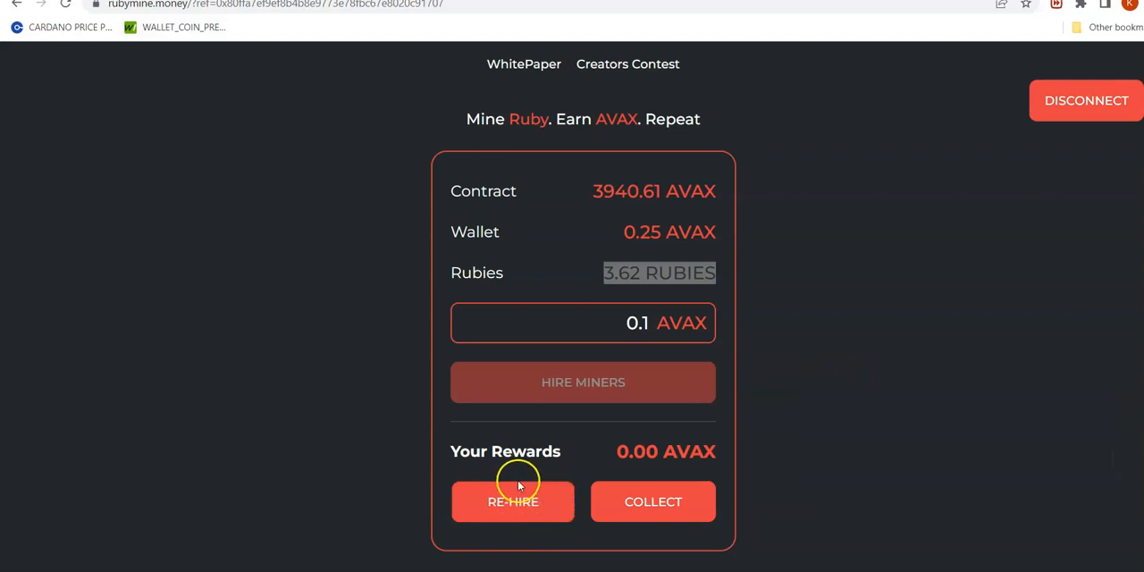
mouse_move(652, 472)
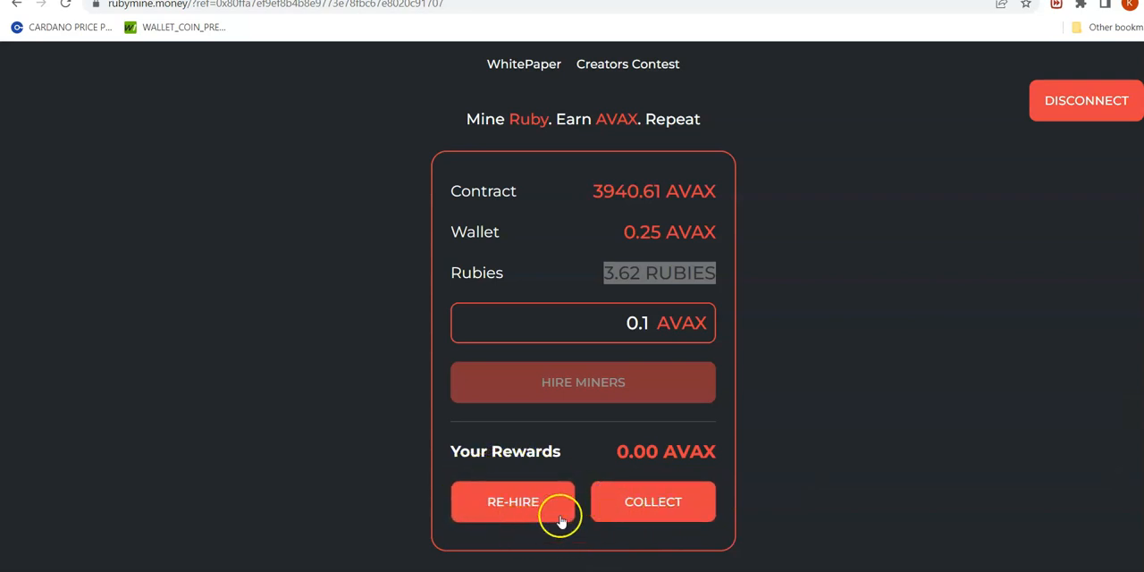
mouse_move(554, 488)
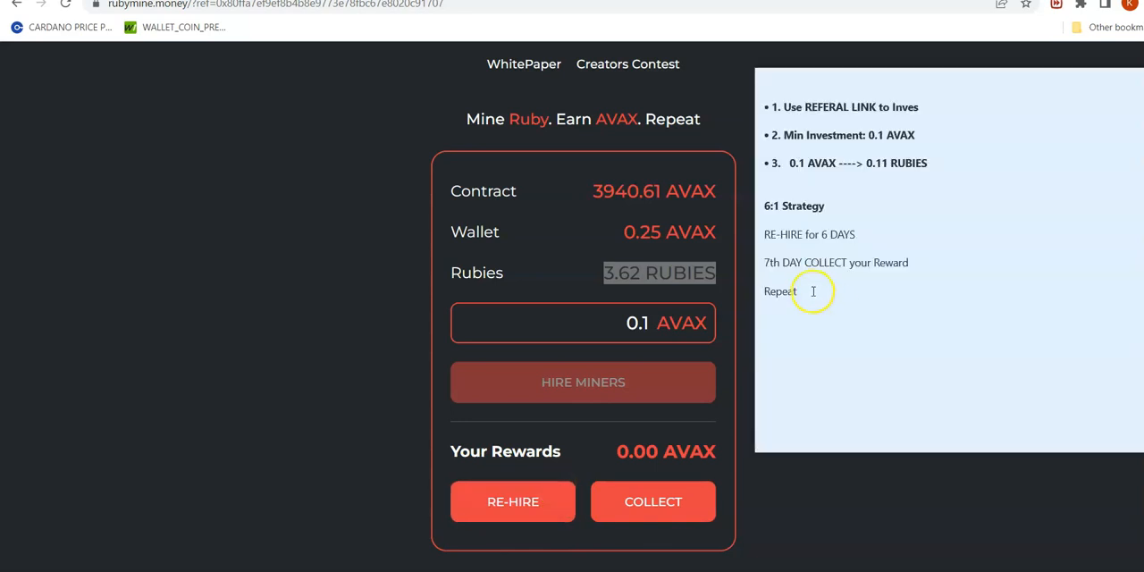
- Highlight 'Repeat' in the 6:1 strategy sticky note
double_click(808, 234)
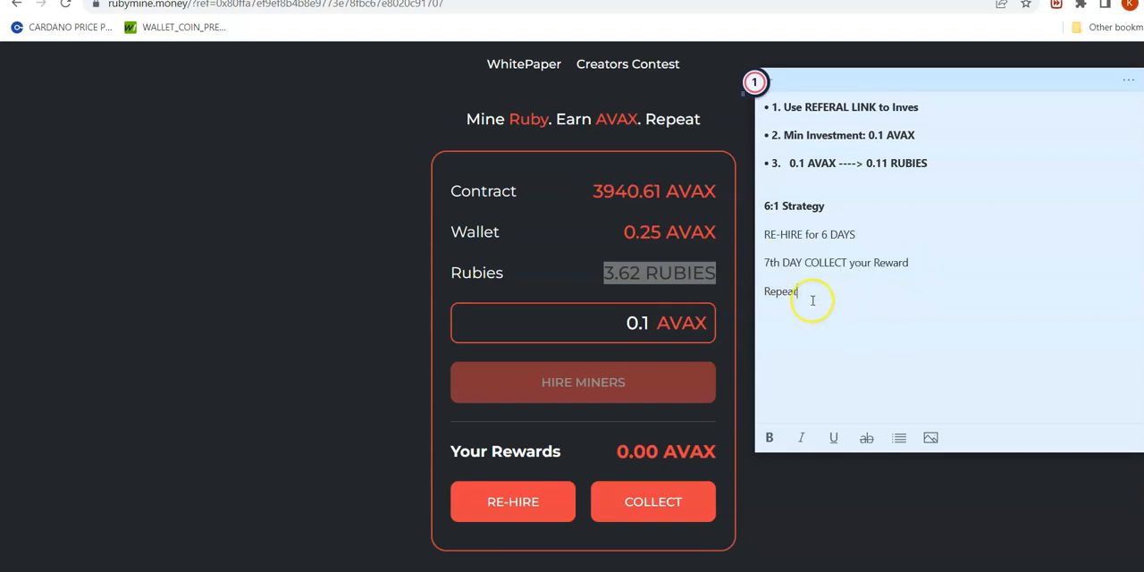
mouse_move(820, 331)
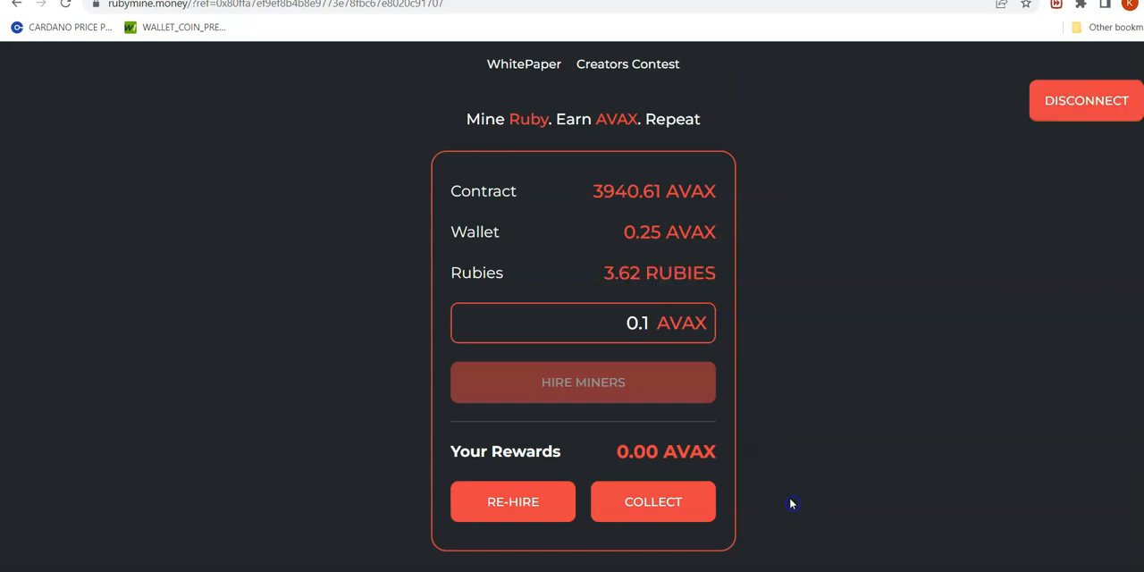
scroll("down", 3)
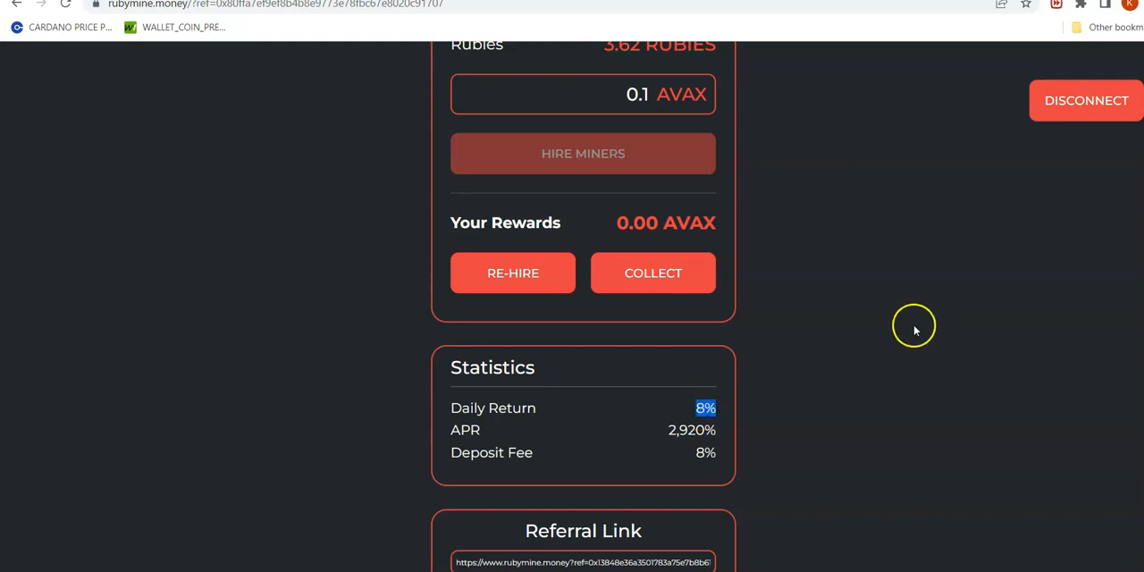
mouse_move(643, 314)
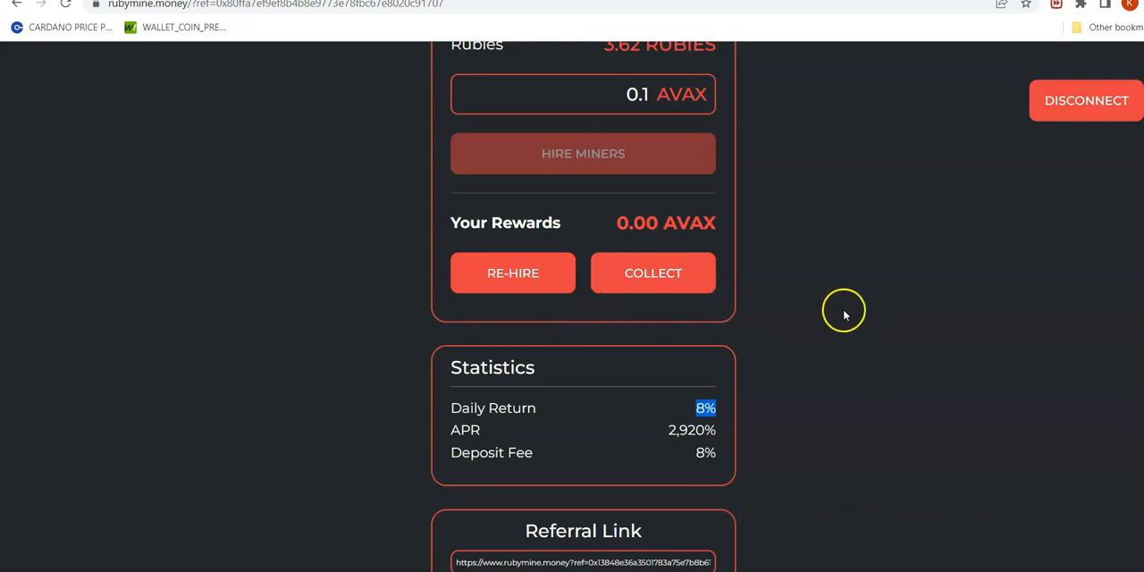
mouse_move(734, 376)
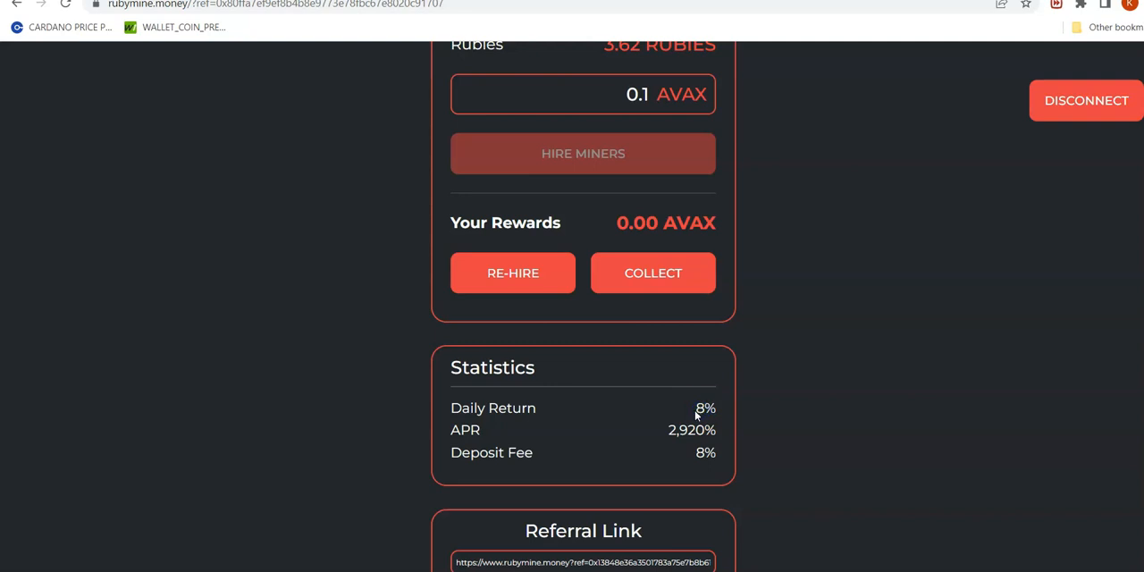
double_click(705, 408)
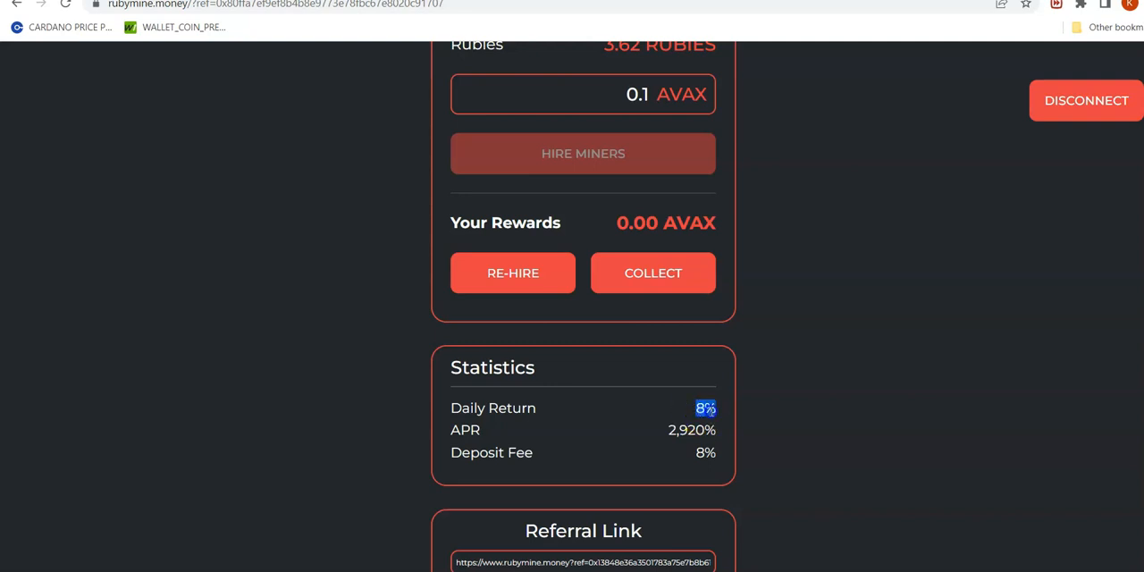
mouse_move(801, 384)
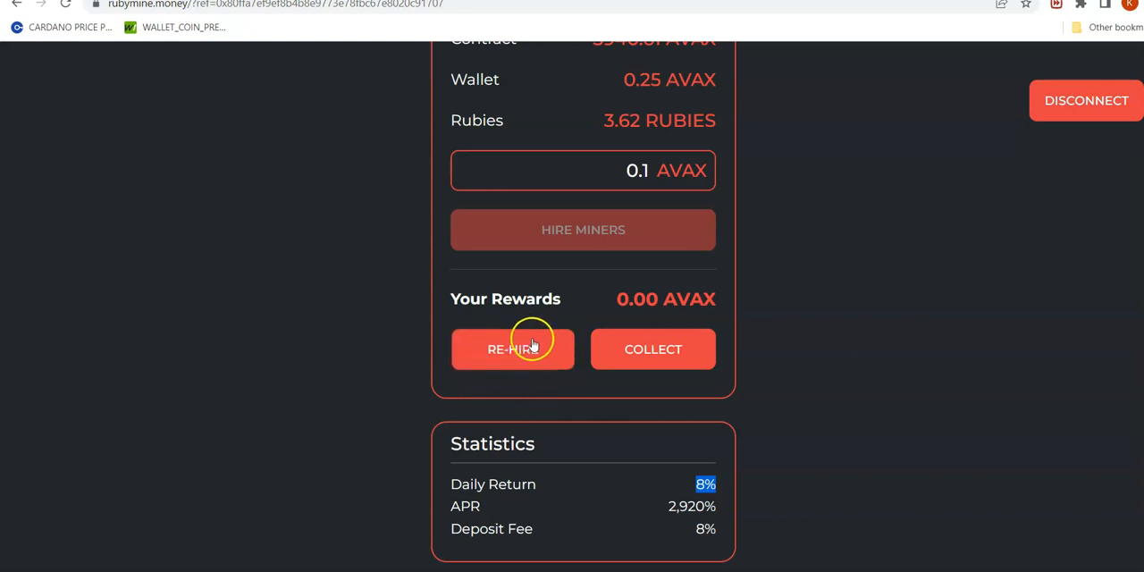
mouse_move(781, 337)
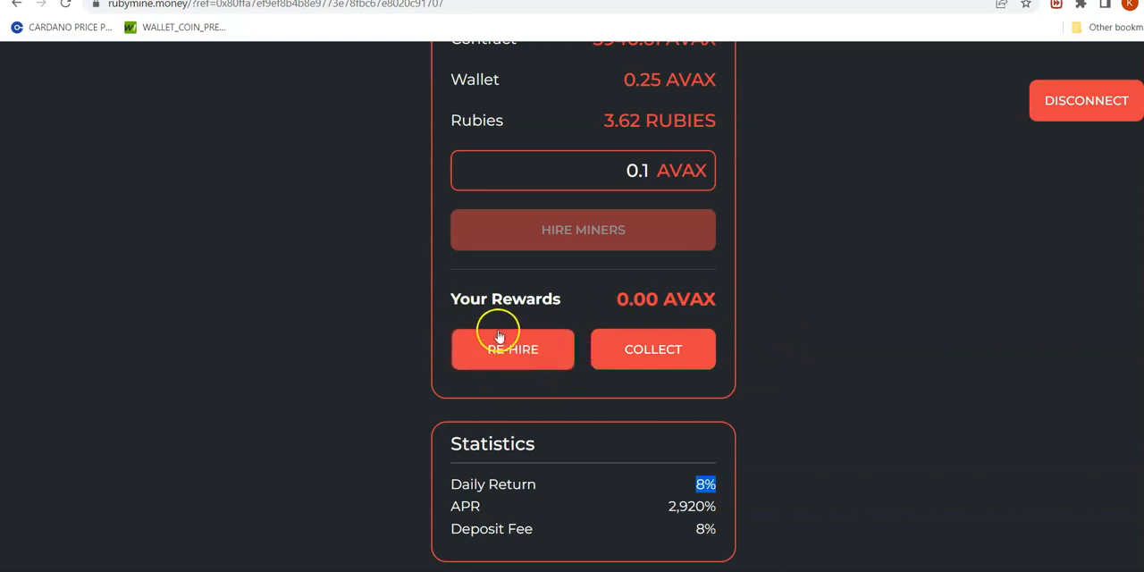
mouse_move(551, 379)
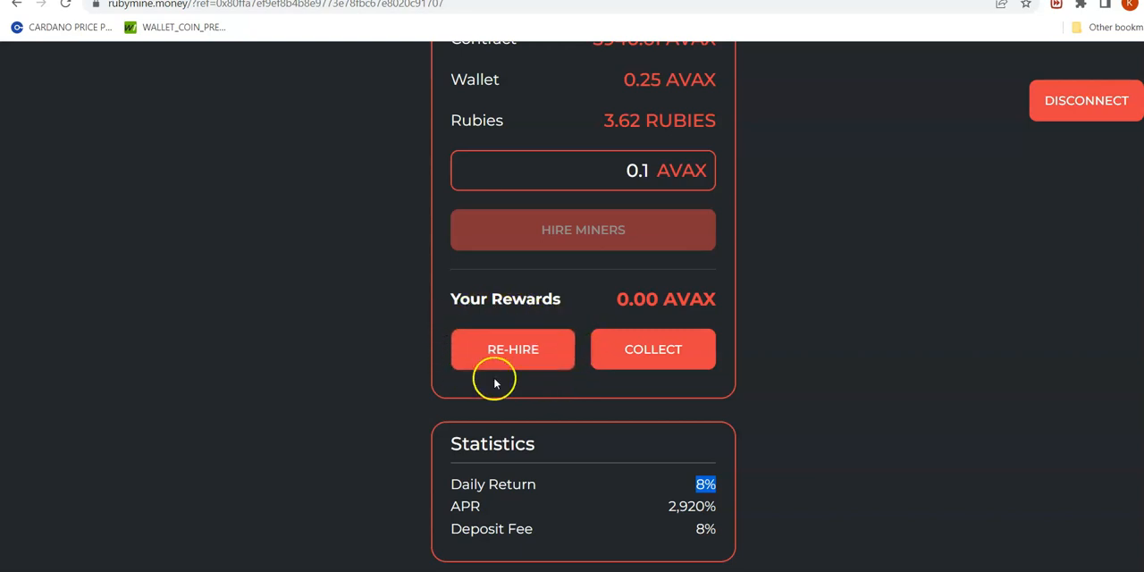
mouse_move(574, 369)
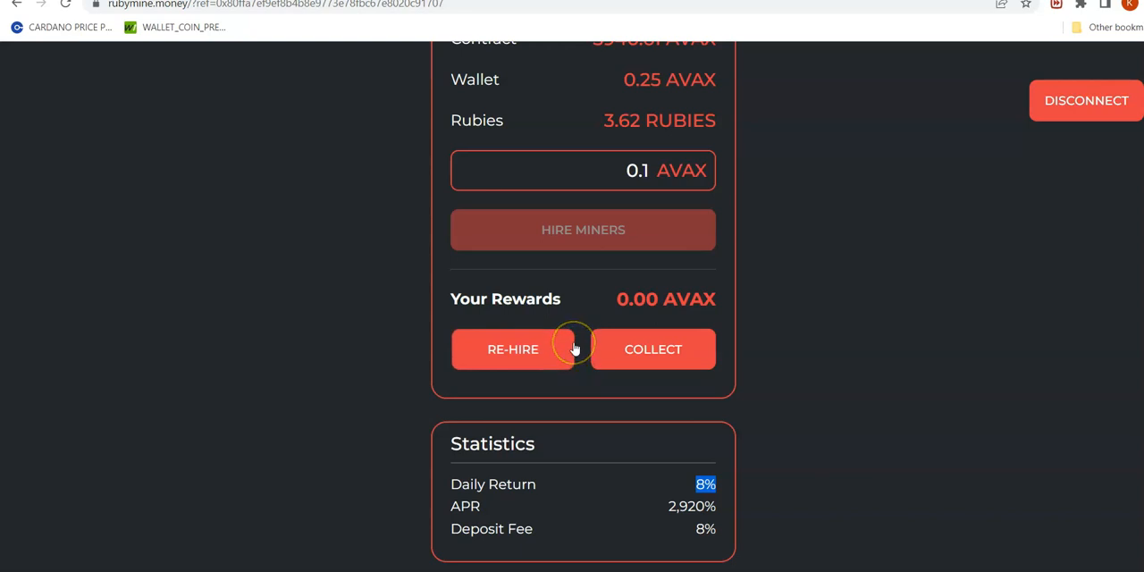
- Scroll to the Referral Link box, select the whole link, then return to the dashboard
scroll("down", 3)
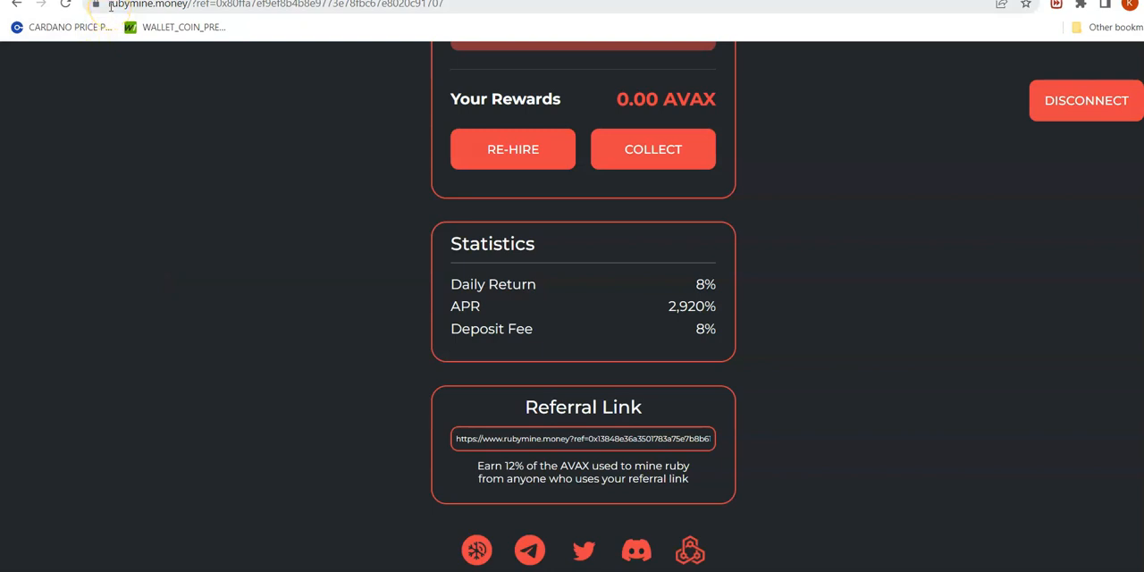
mouse_move(374, 260)
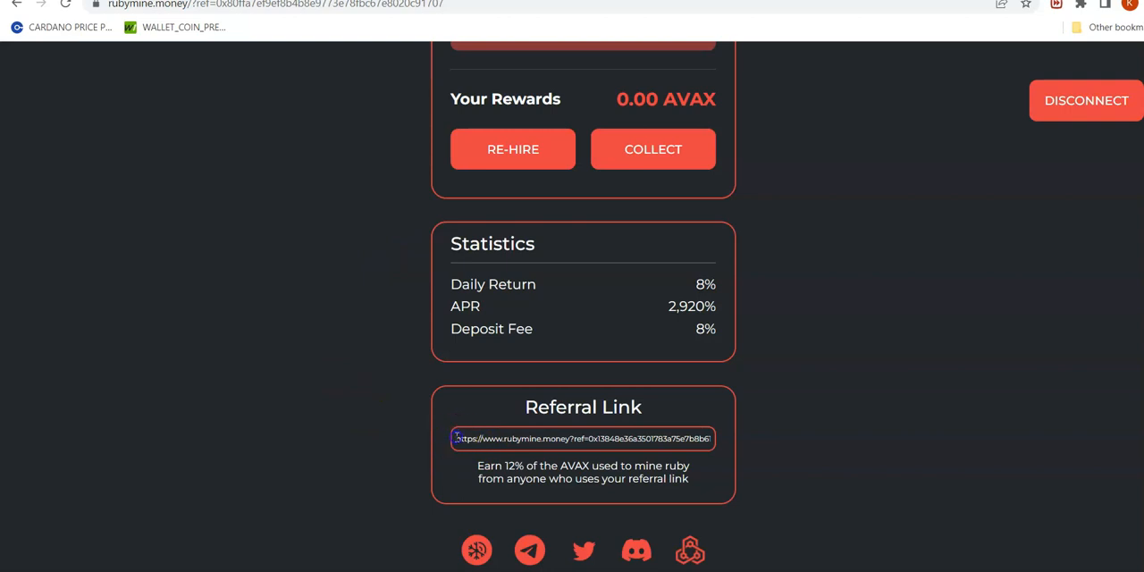
triple_click(582, 437)
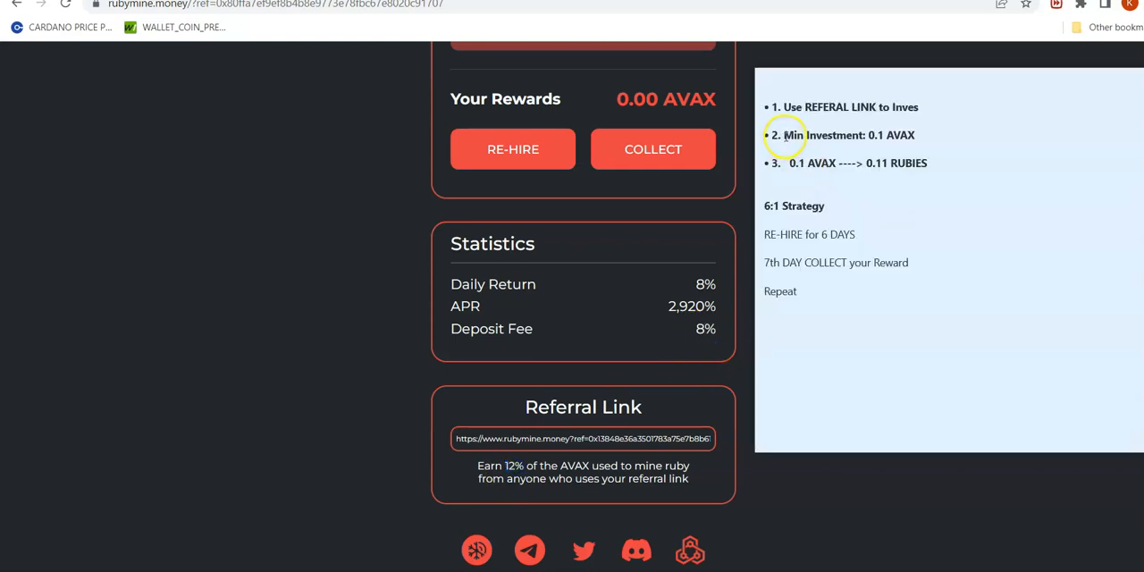
left_click(921, 135)
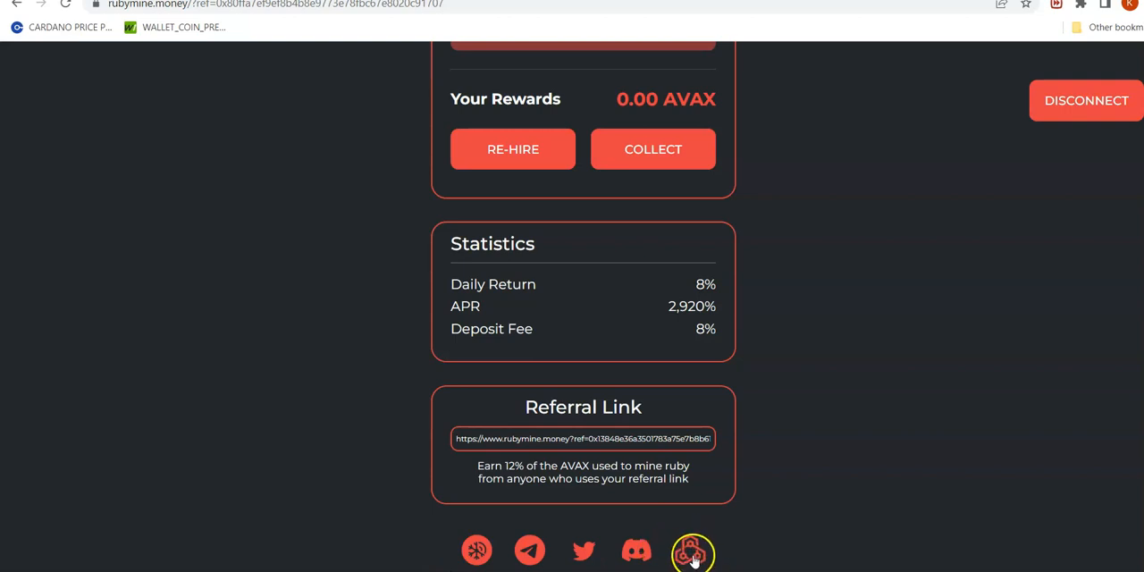
- Open the Hazecrypto audit and scroll through its conclusion and issue counts
left_click(692, 550)
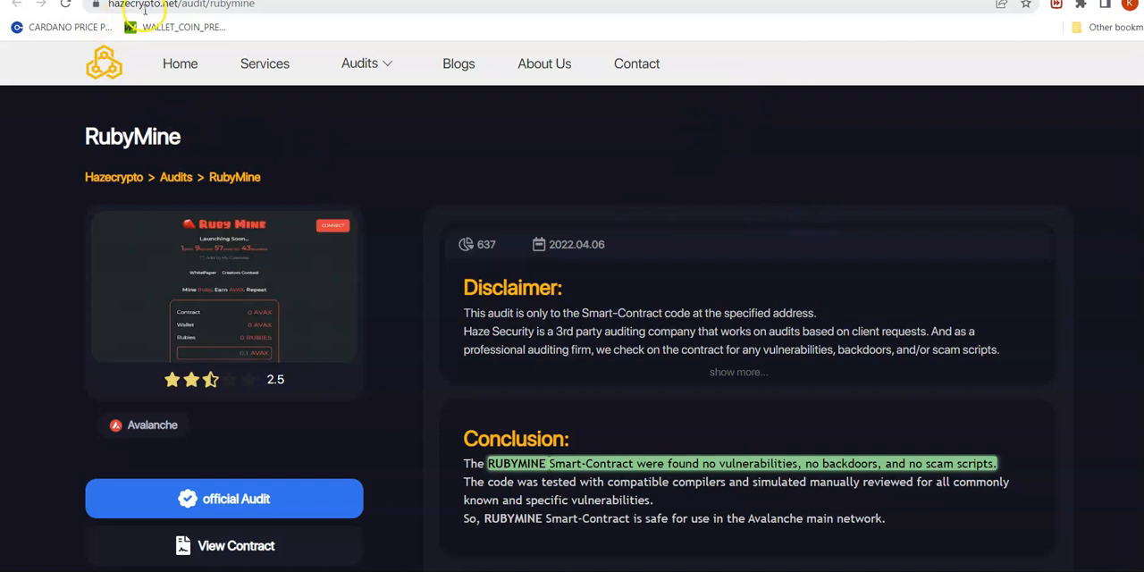
scroll("down", 3)
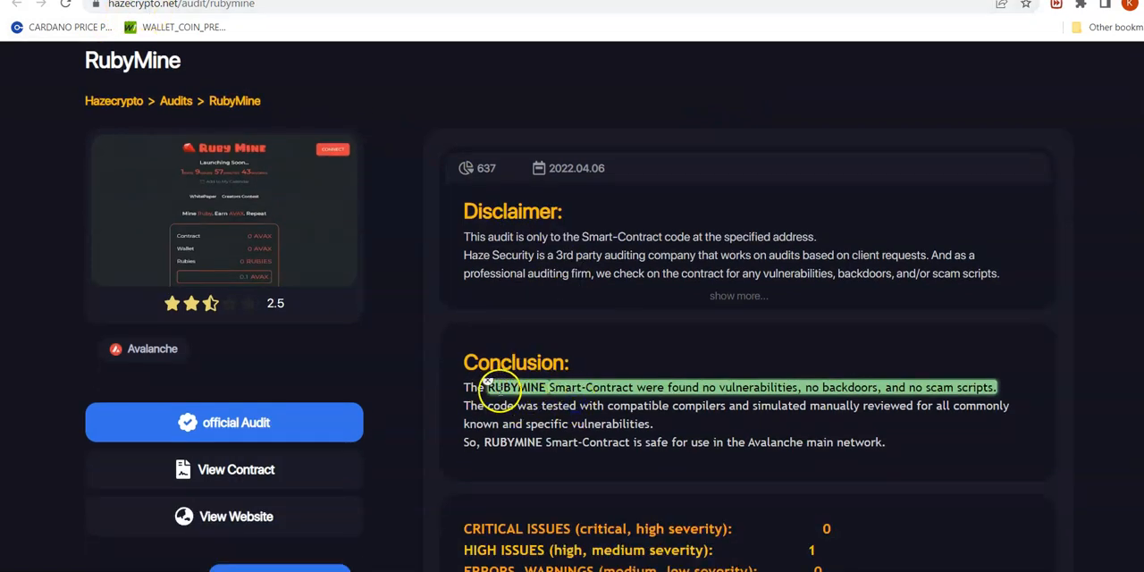
mouse_move(596, 387)
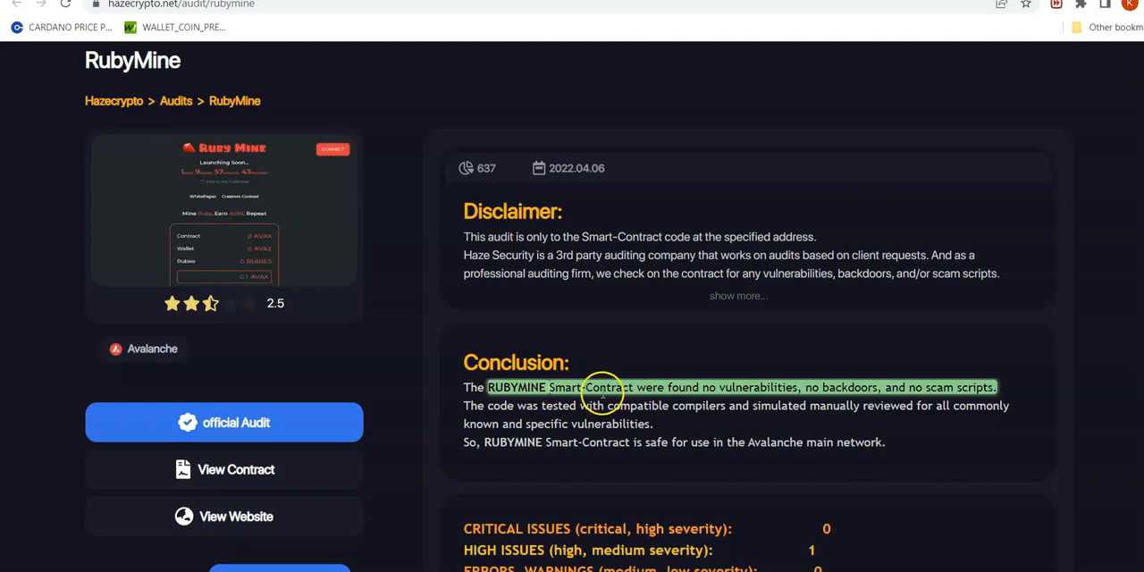
mouse_move(729, 391)
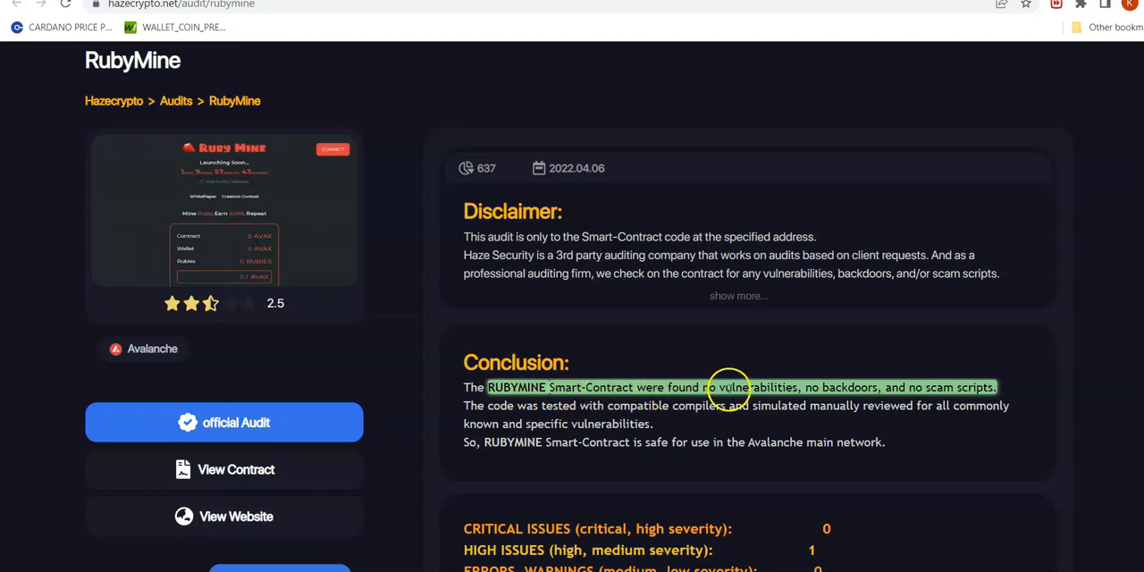
mouse_move(929, 387)
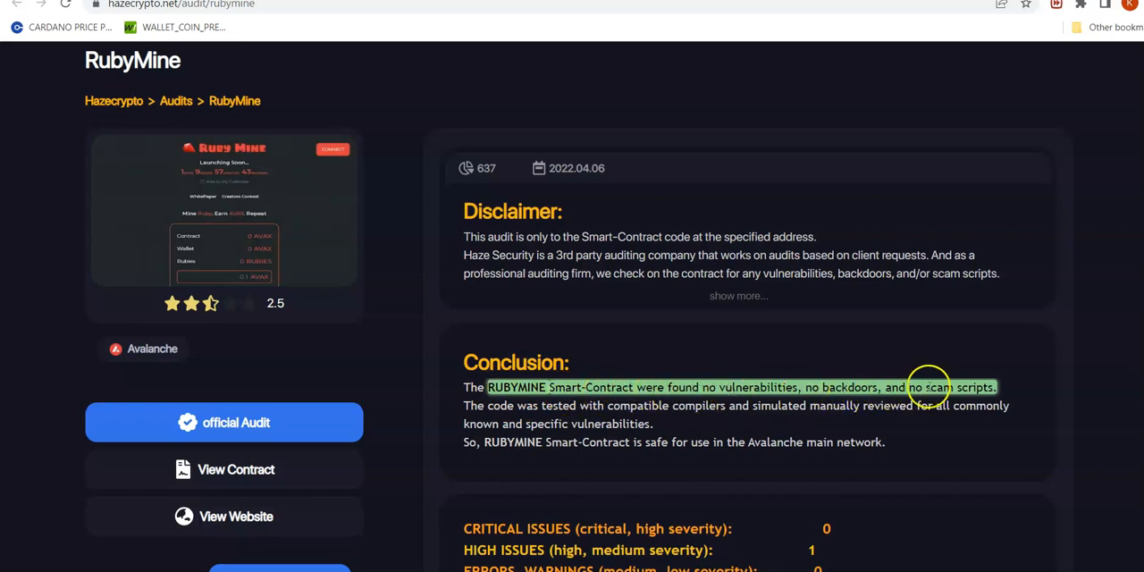
scroll("down", 3)
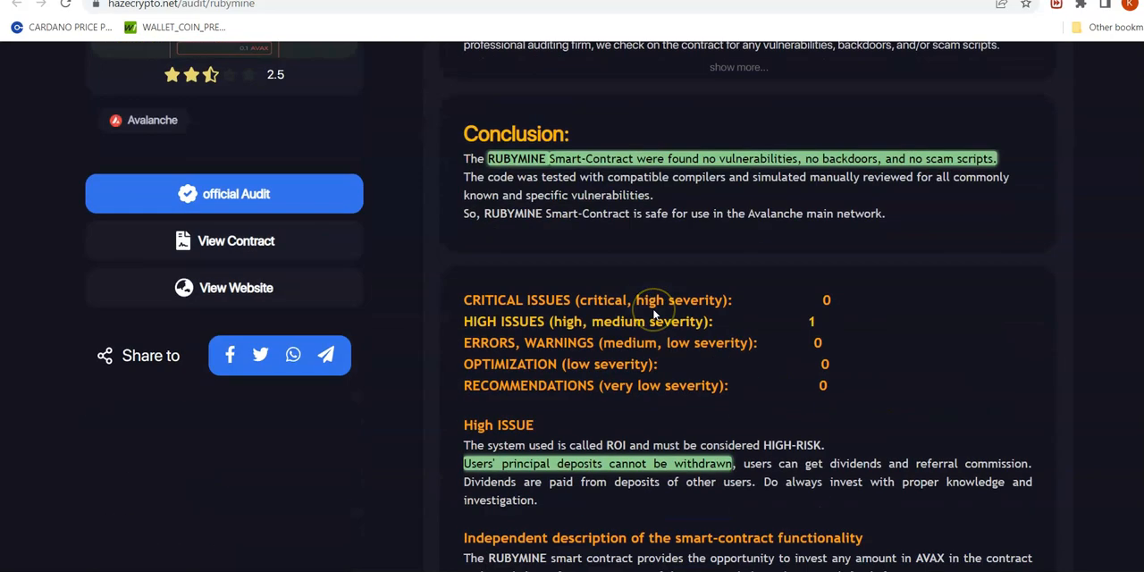
scroll("down", 3)
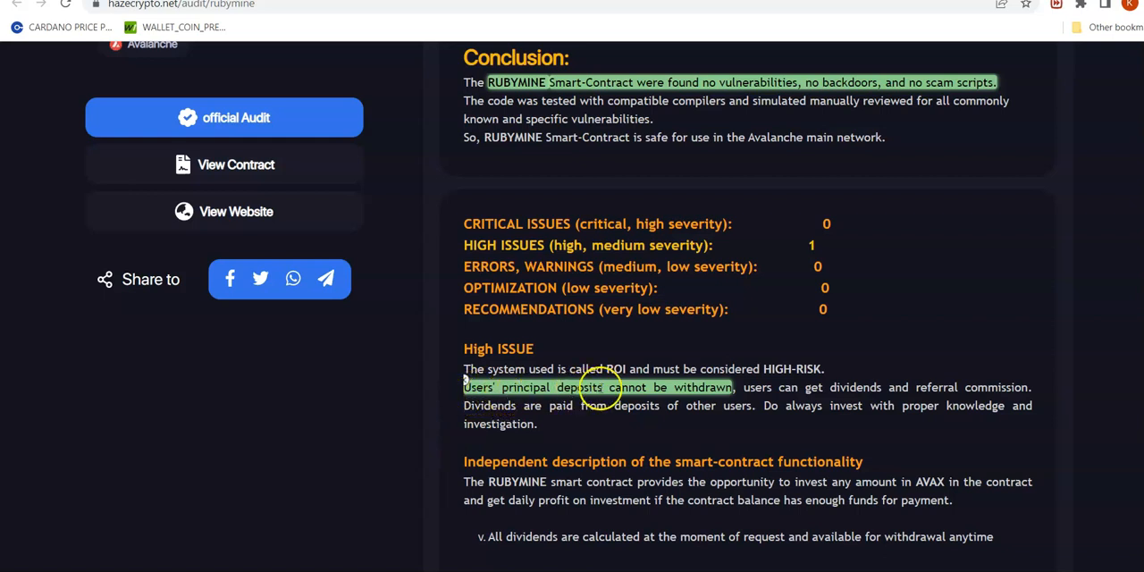
mouse_move(289, 60)
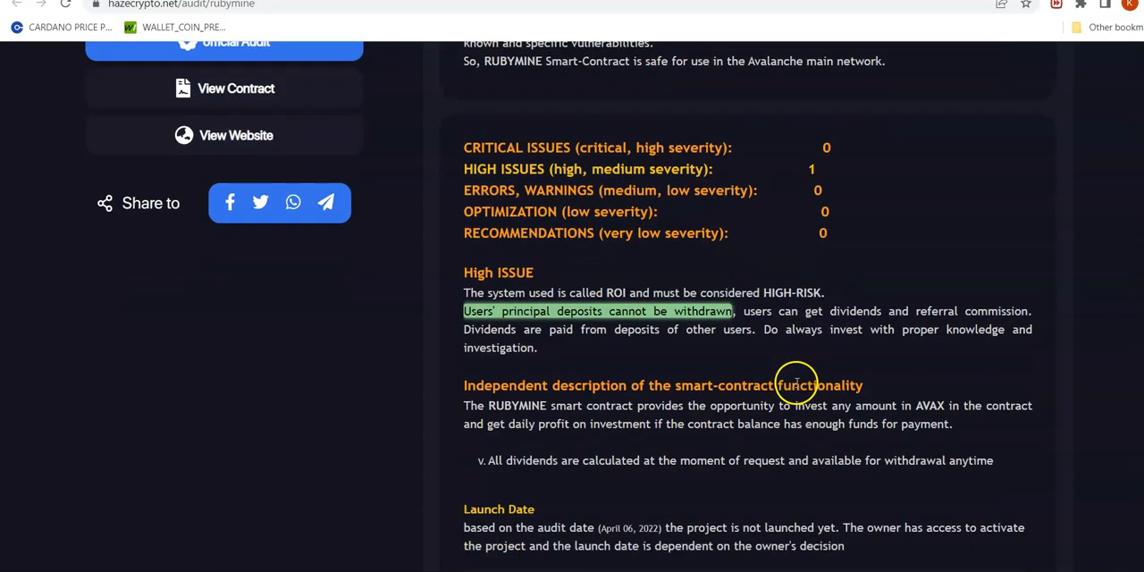
- Scroll past the 8% owner fees and 5.3% daily plan to Market Rubies
scroll("down", 3)
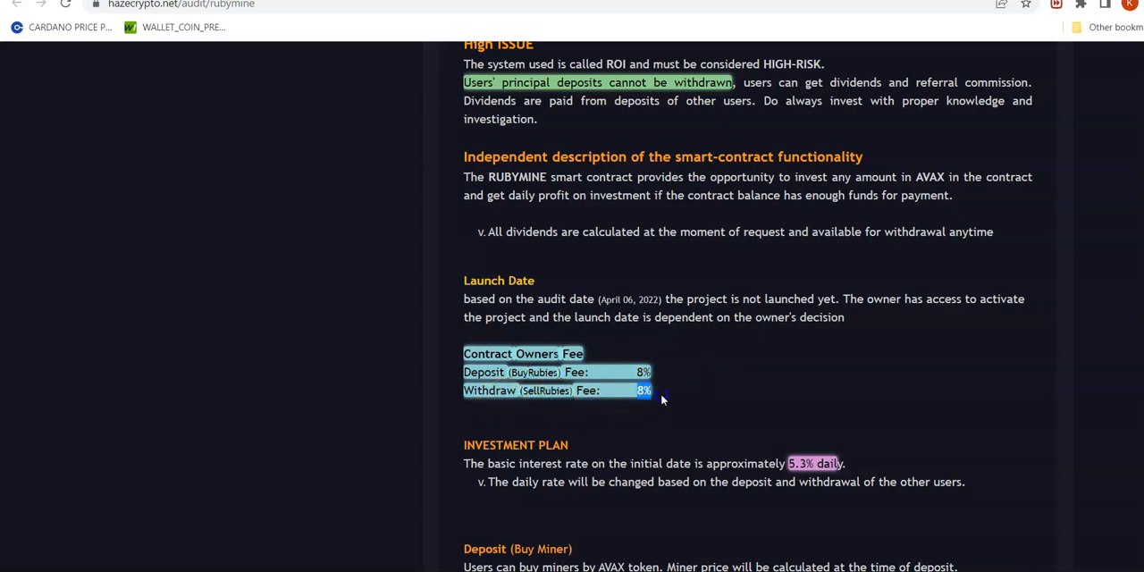
scroll("down", 3)
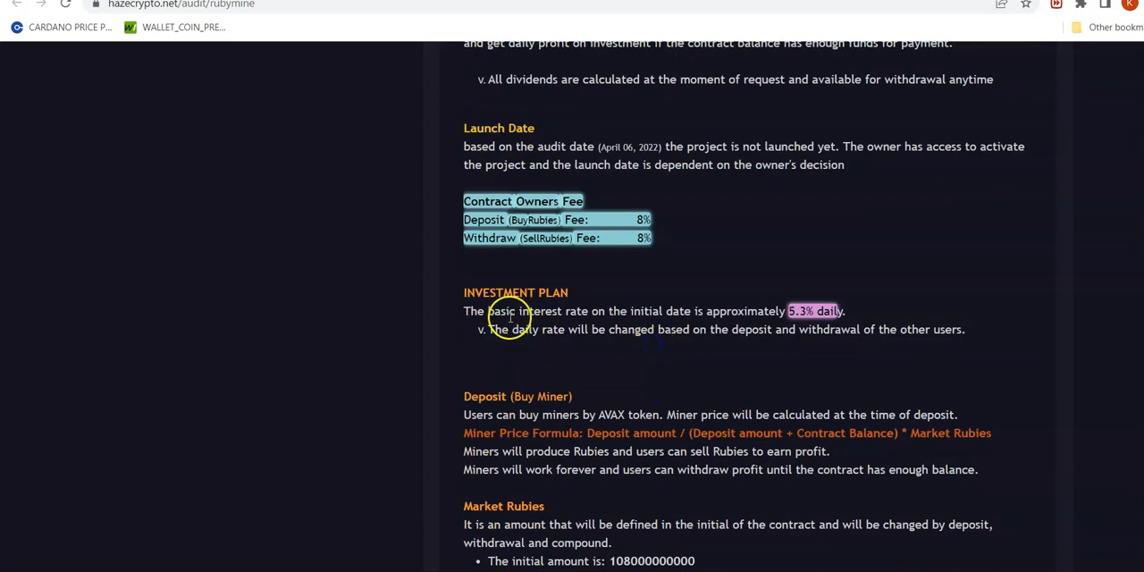
mouse_move(800, 326)
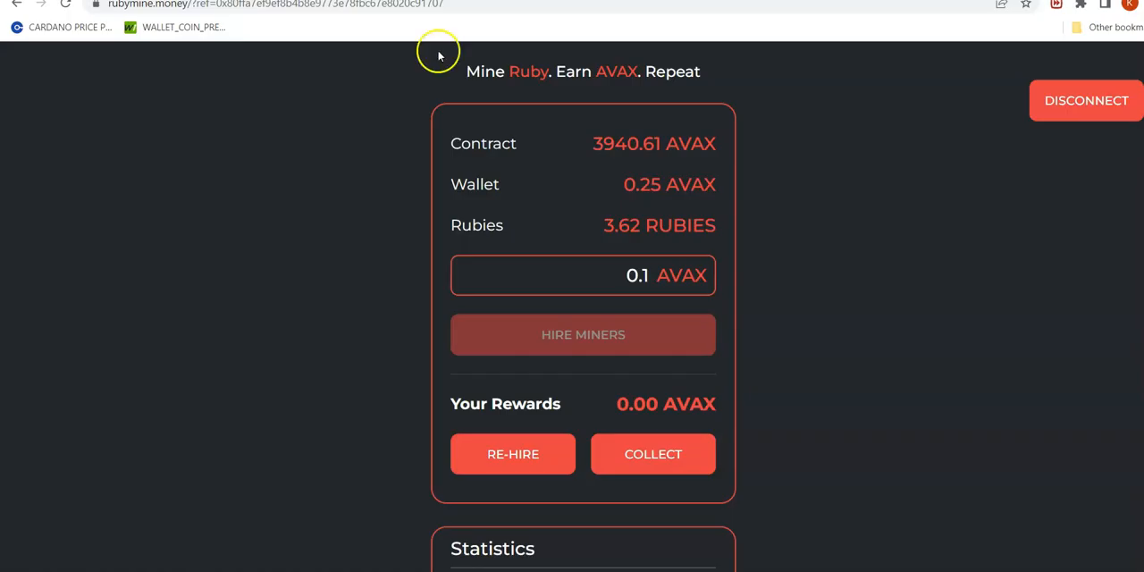
scroll("down", 3)
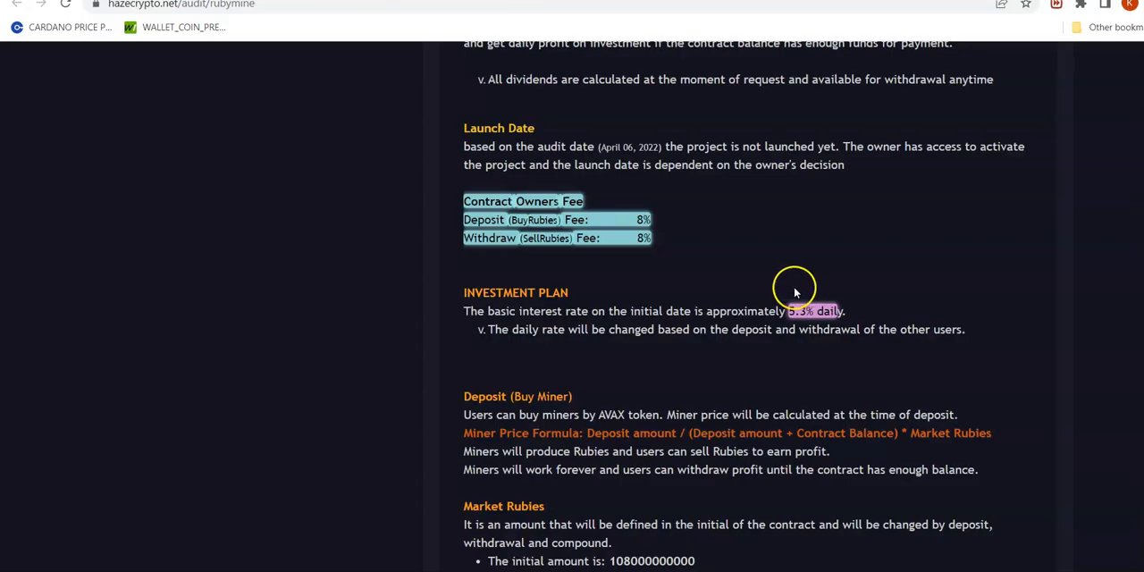
mouse_move(804, 329)
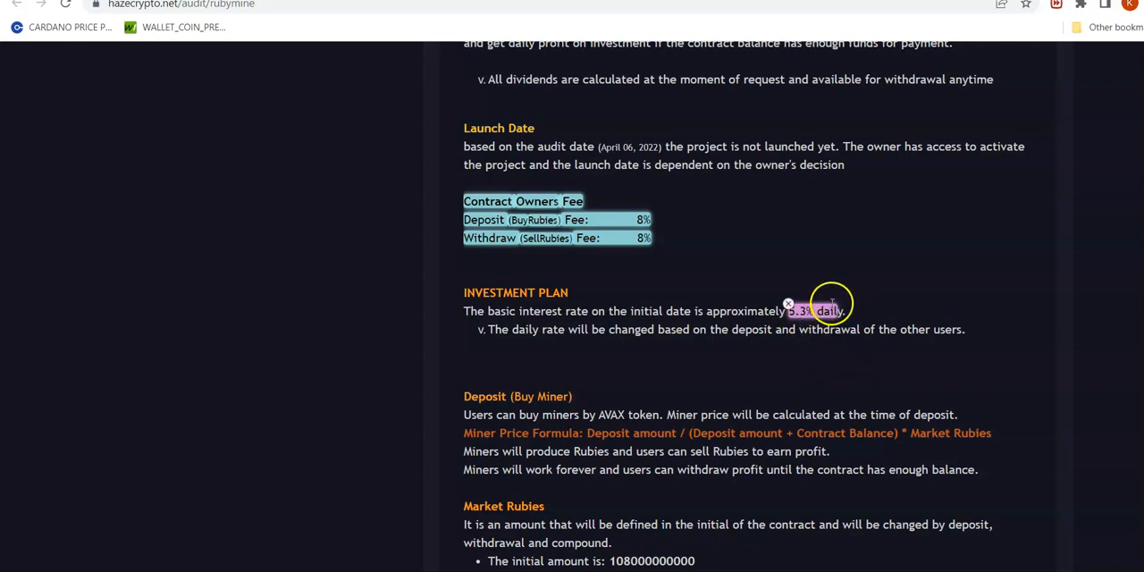
mouse_move(935, 231)
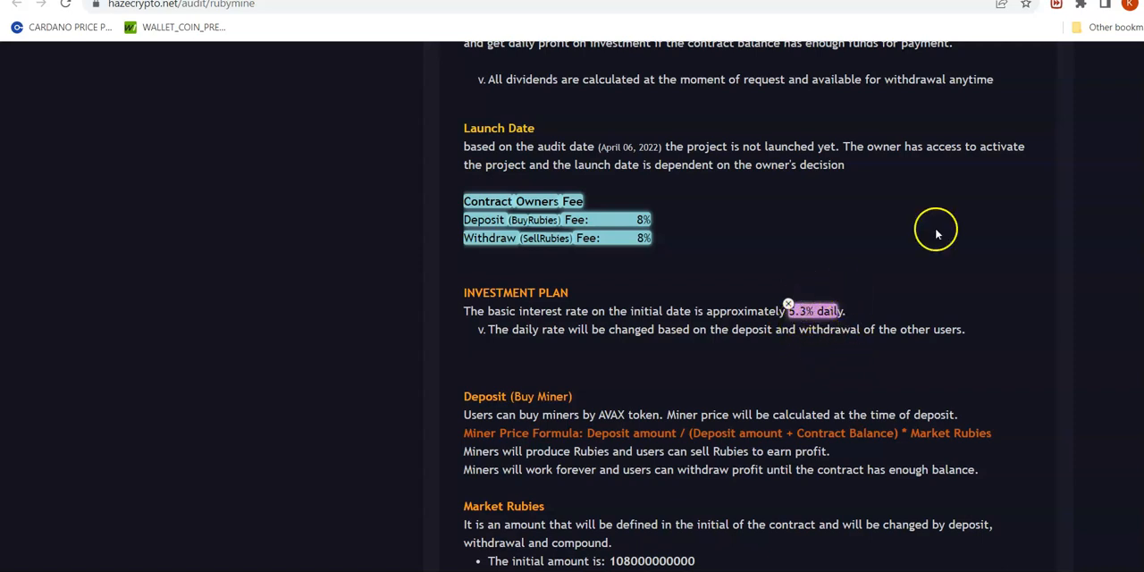
scroll("down", 3)
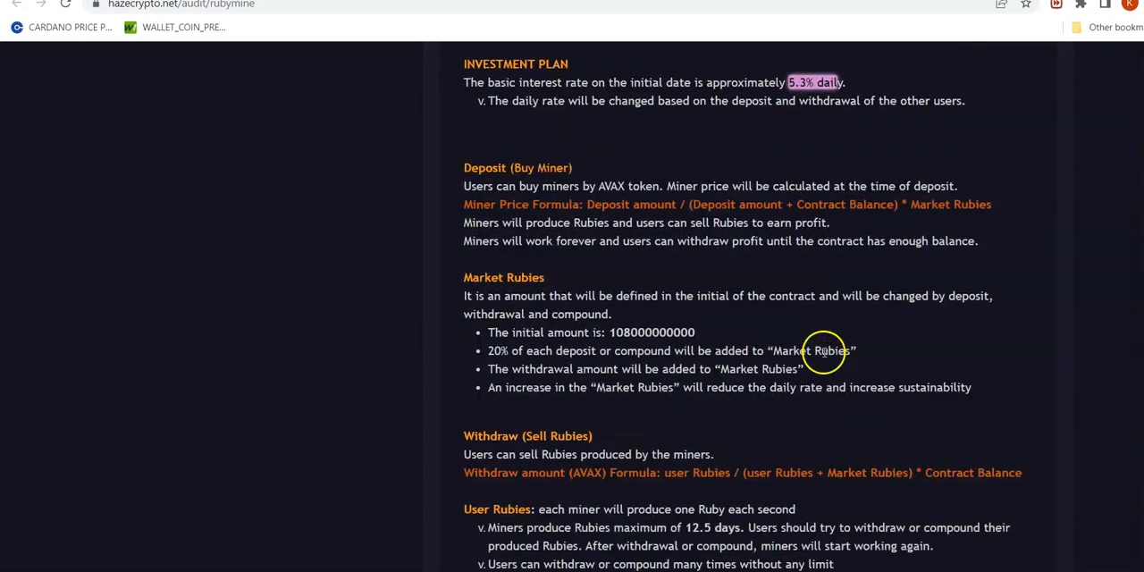
scroll("down", 3)
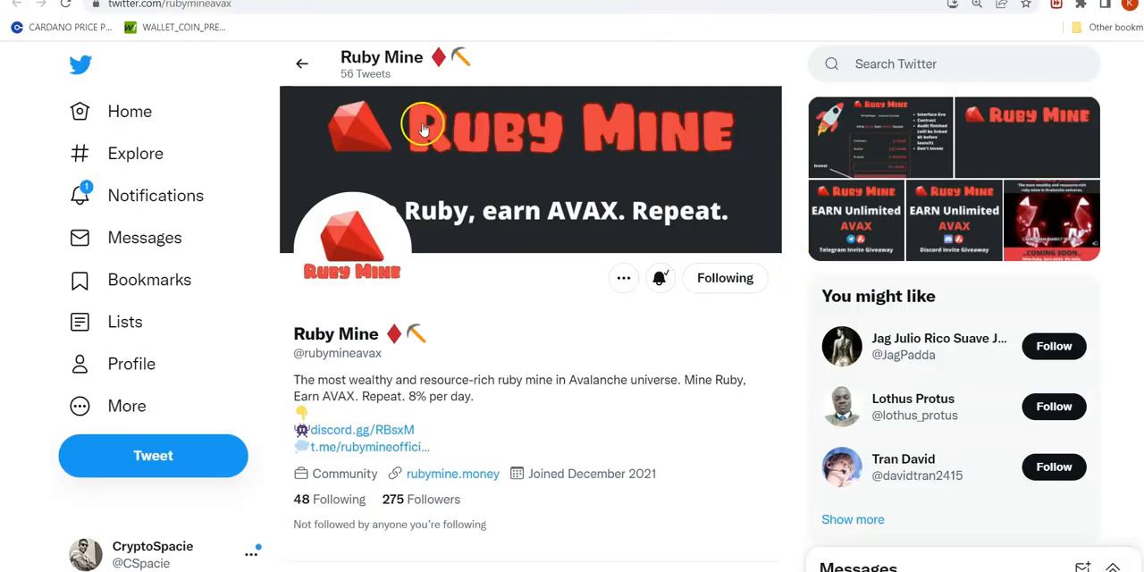
scroll("down", 3)
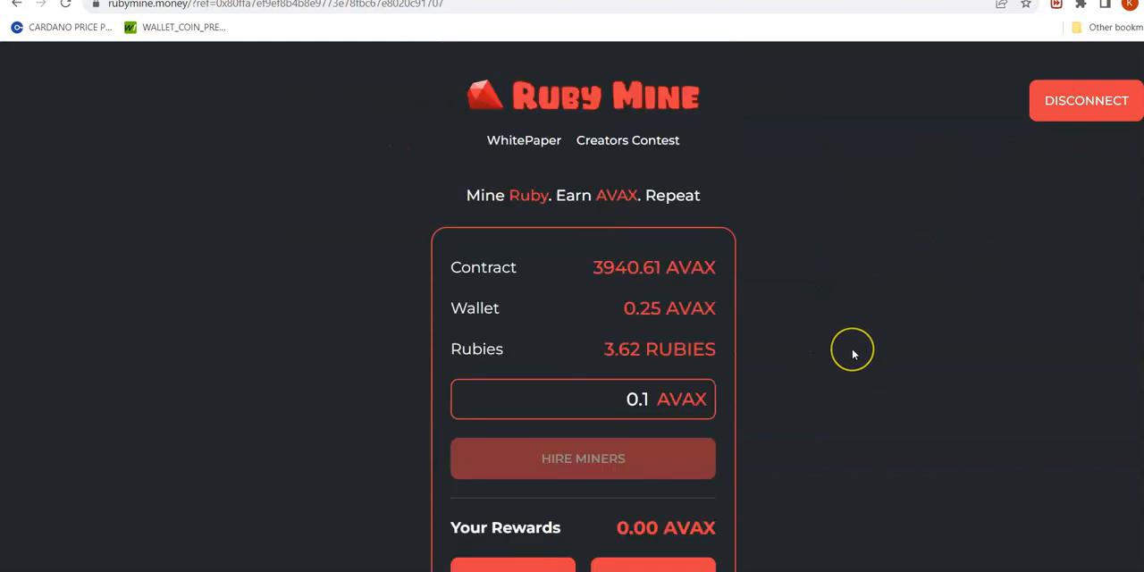
mouse_move(809, 274)
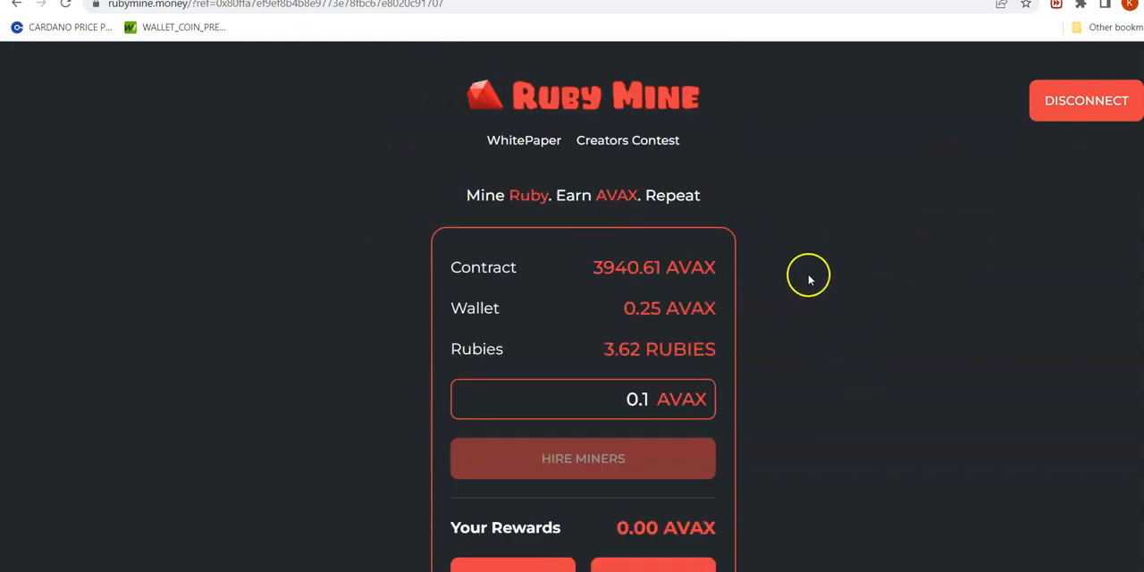
mouse_move(807, 283)
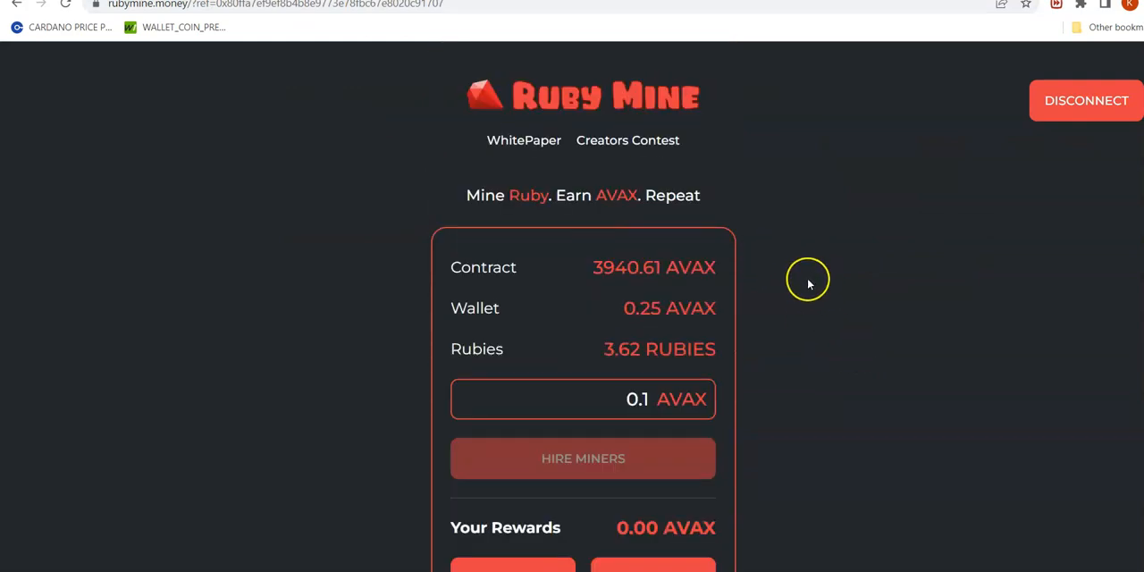
mouse_move(808, 284)
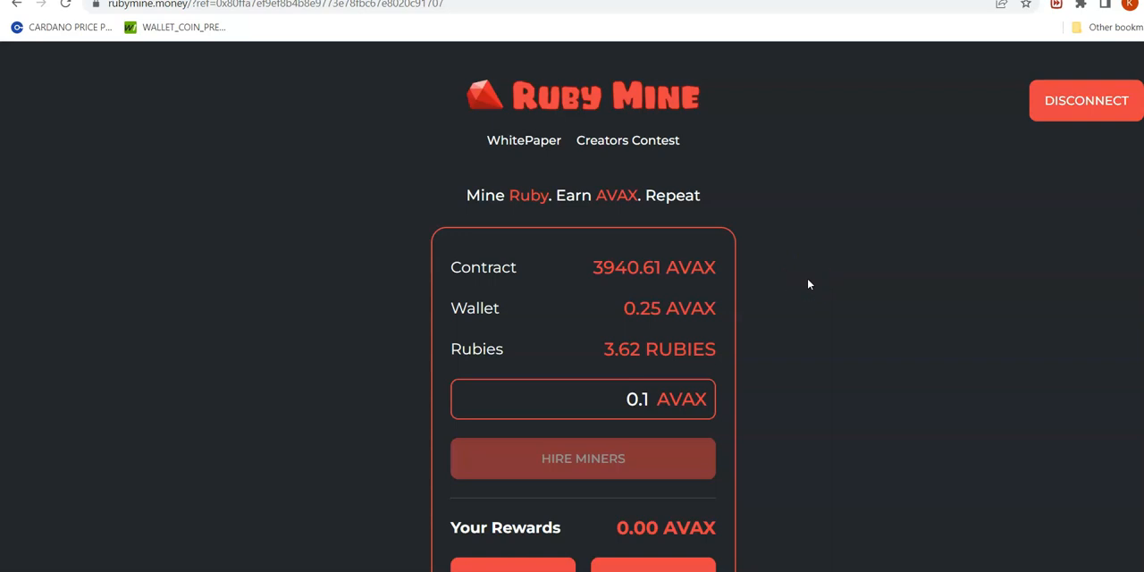